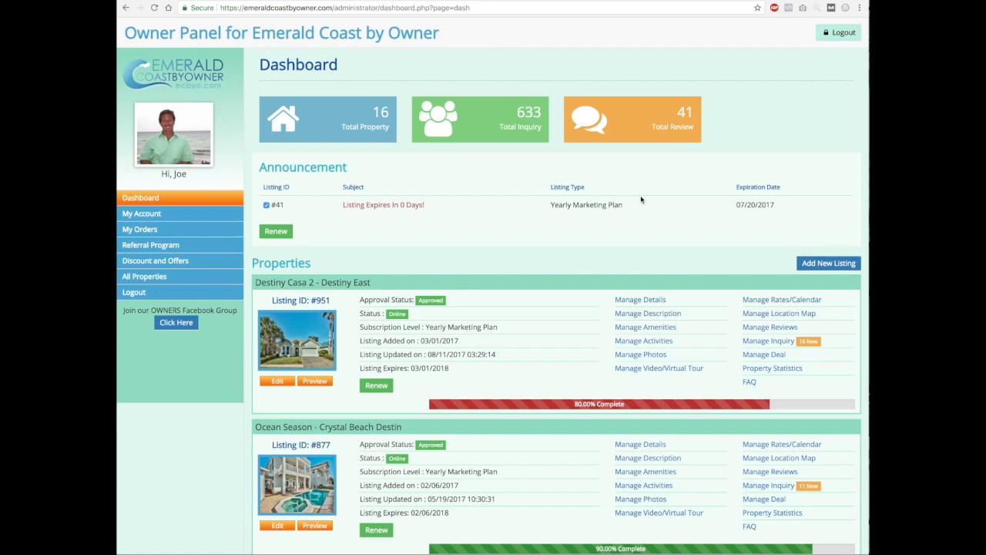
pyautogui.moveTo(652, 218)
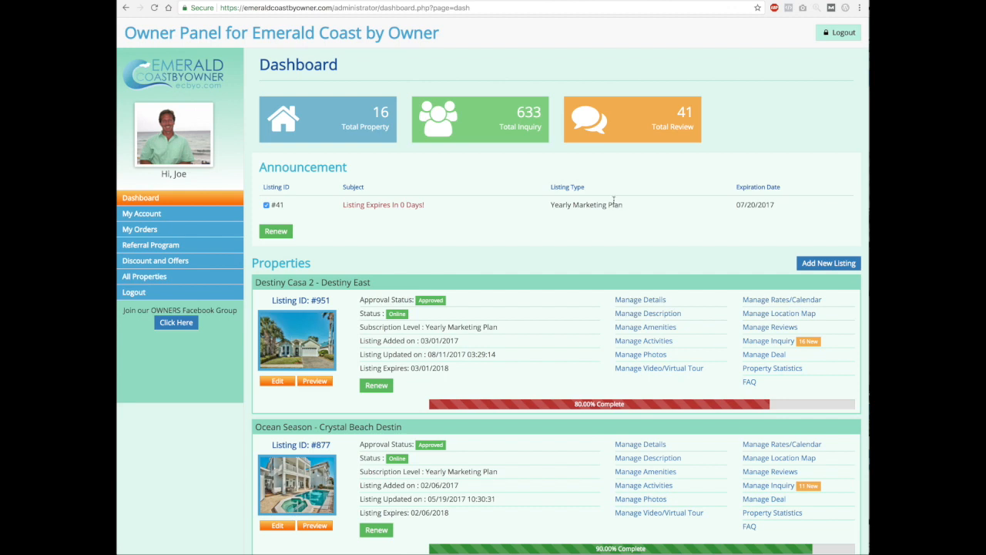
pyautogui.moveTo(403, 220)
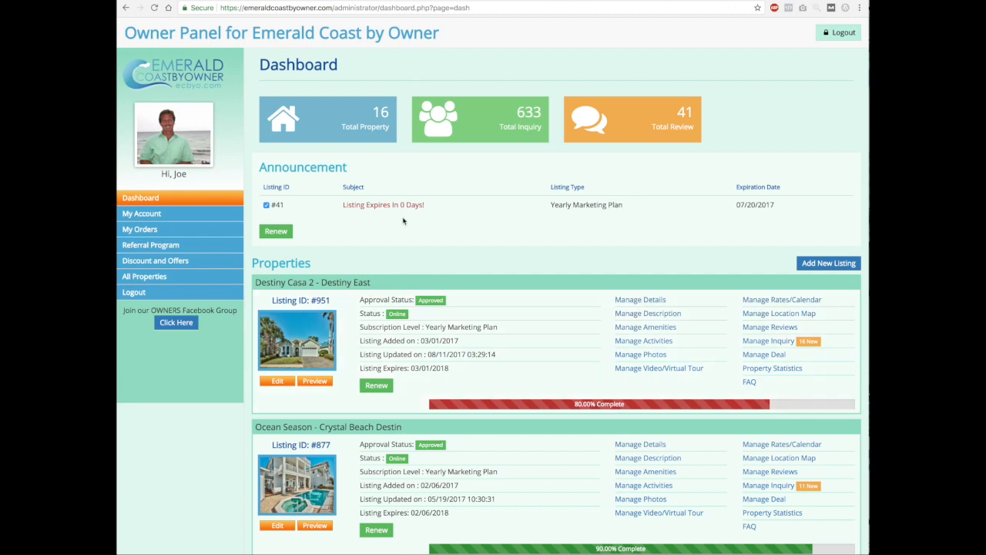
pyautogui.moveTo(366, 153)
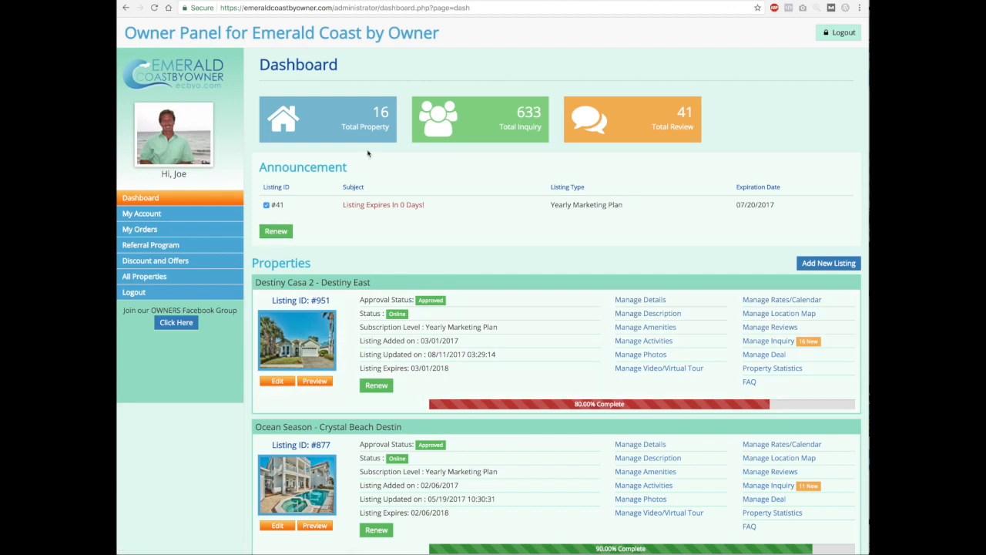
# Step: Start editing the Destiny Casa 2 - Destiny East listing from Manage Properties
pyautogui.scroll(-3)
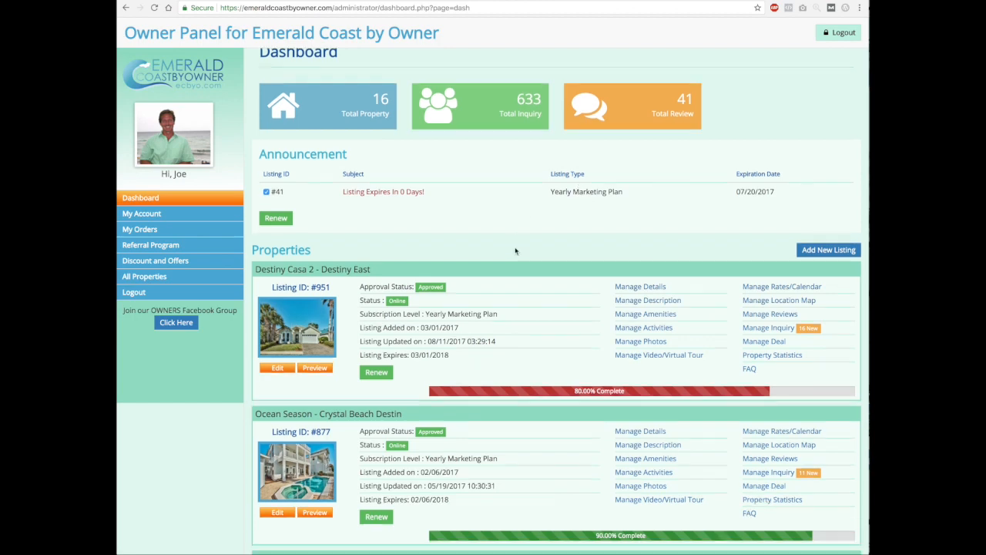
pyautogui.scroll(-3)
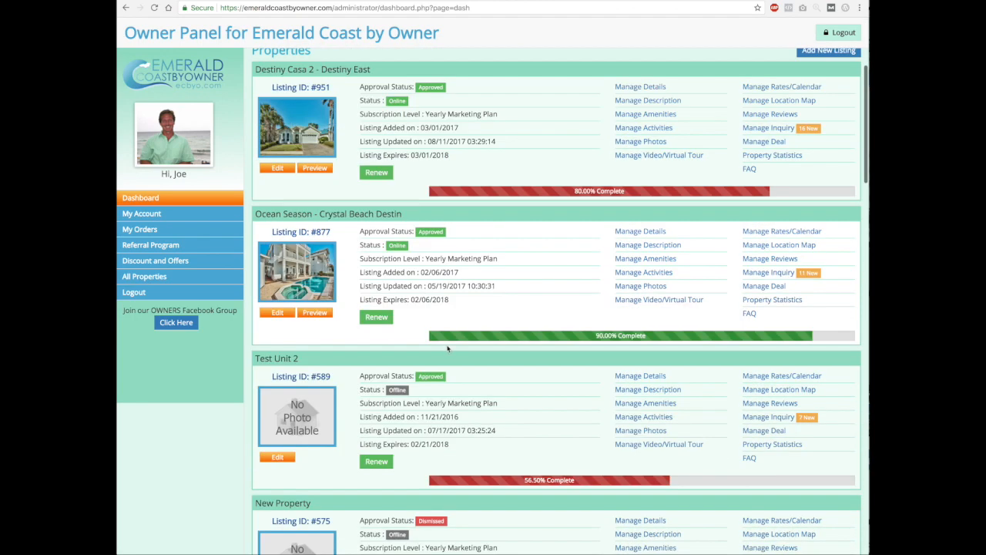
pyautogui.scroll(3)
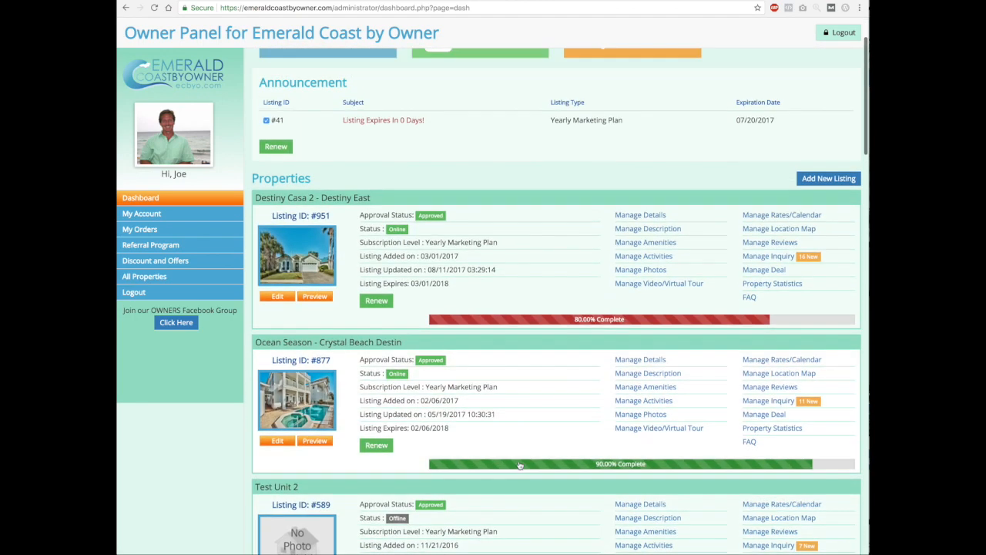
pyautogui.click(277, 296)
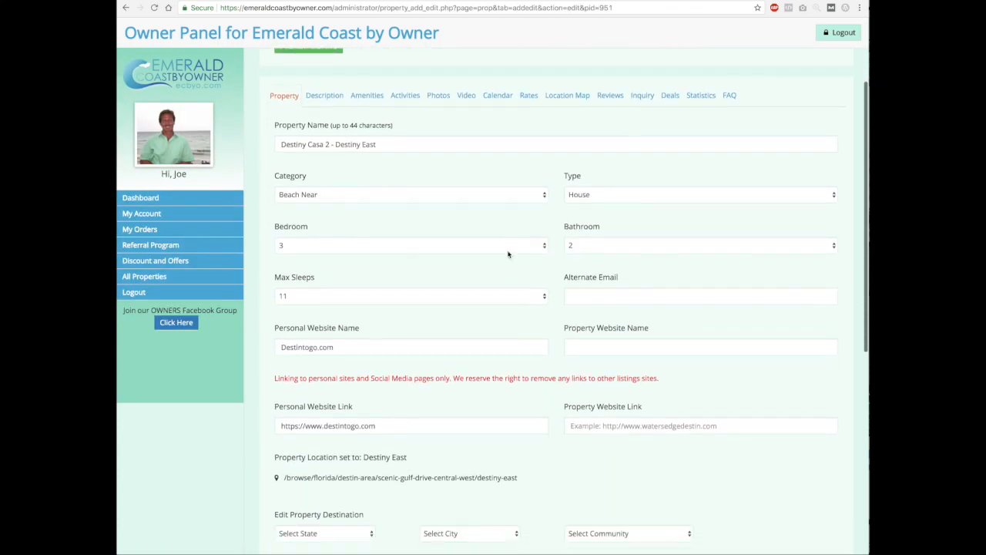
pyautogui.moveTo(810, 413)
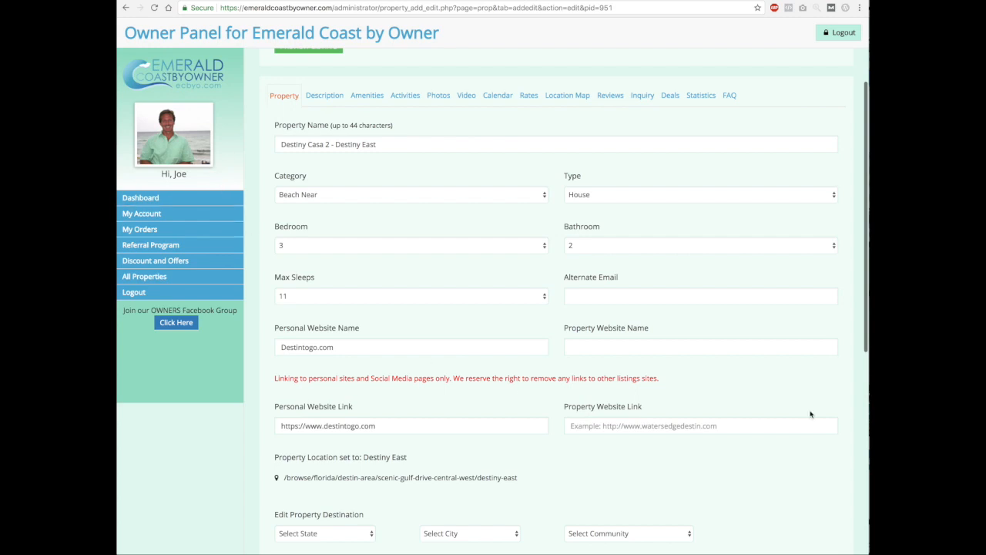
# Step: Review the Property form and expand the Select State list (Alabama, Florida)
pyautogui.scroll(-3)
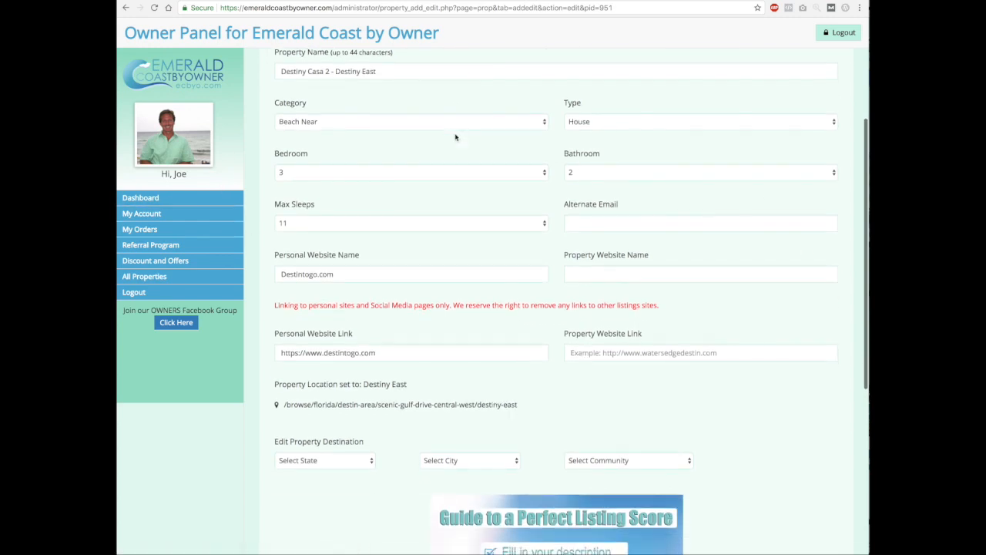
pyautogui.moveTo(553, 329)
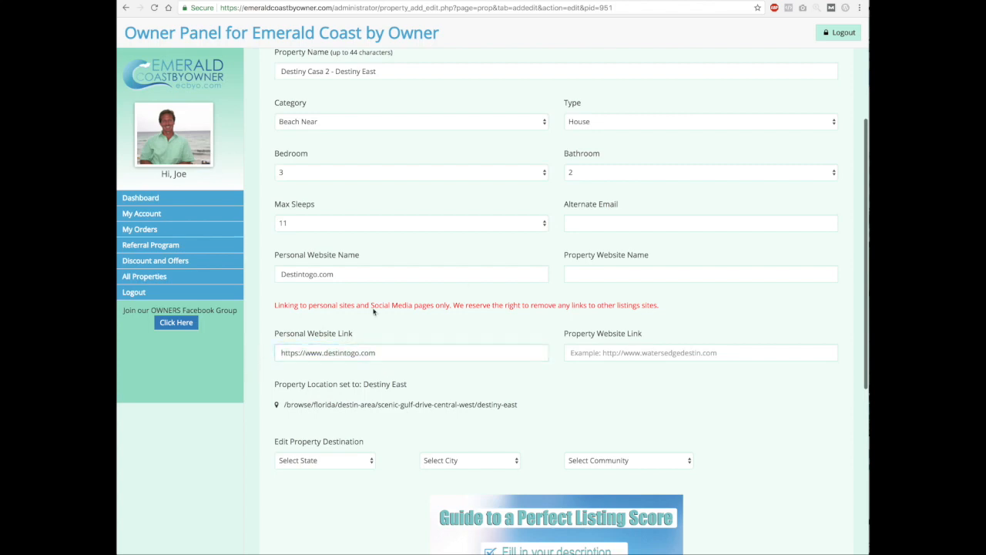
pyautogui.scroll(-3)
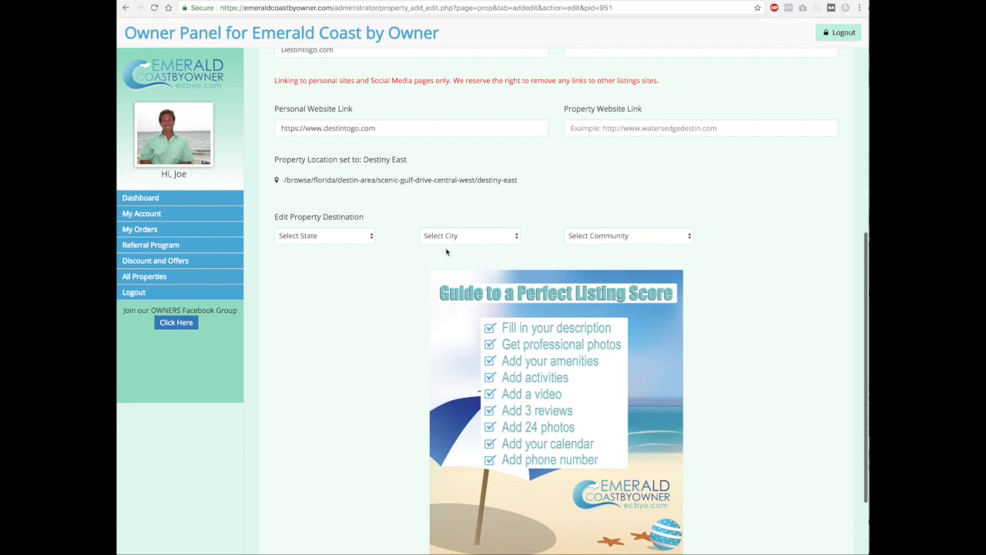
pyautogui.scroll(-3)
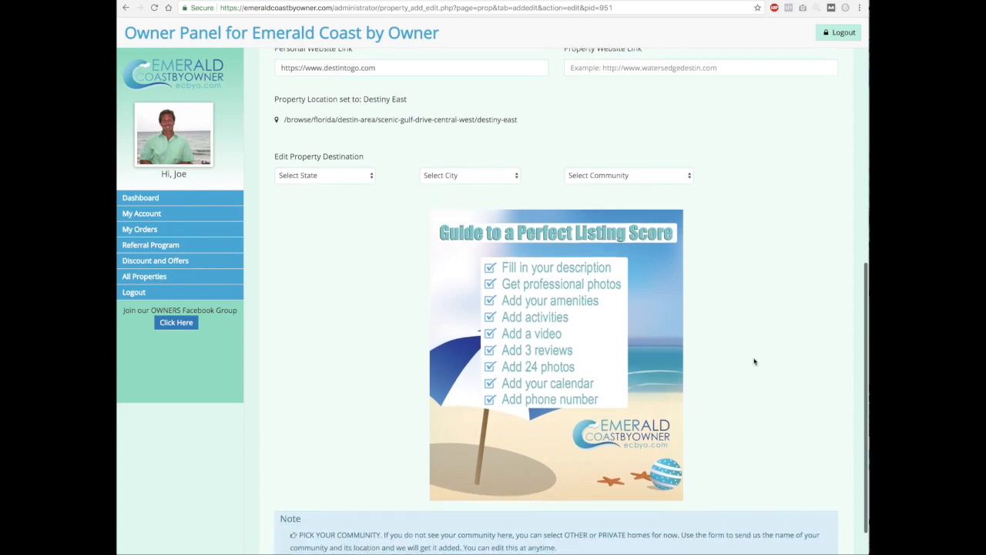
pyautogui.moveTo(712, 238)
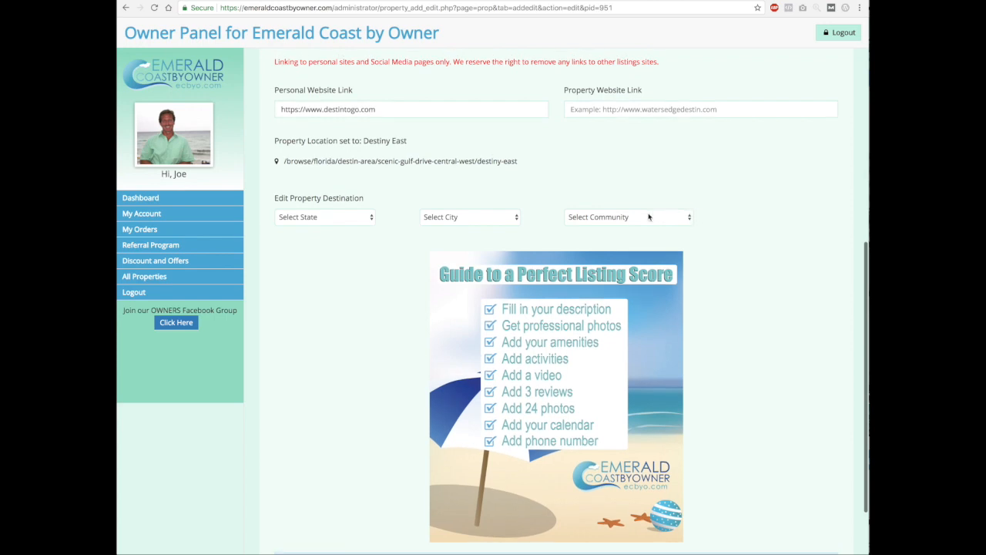
pyautogui.click(324, 216)
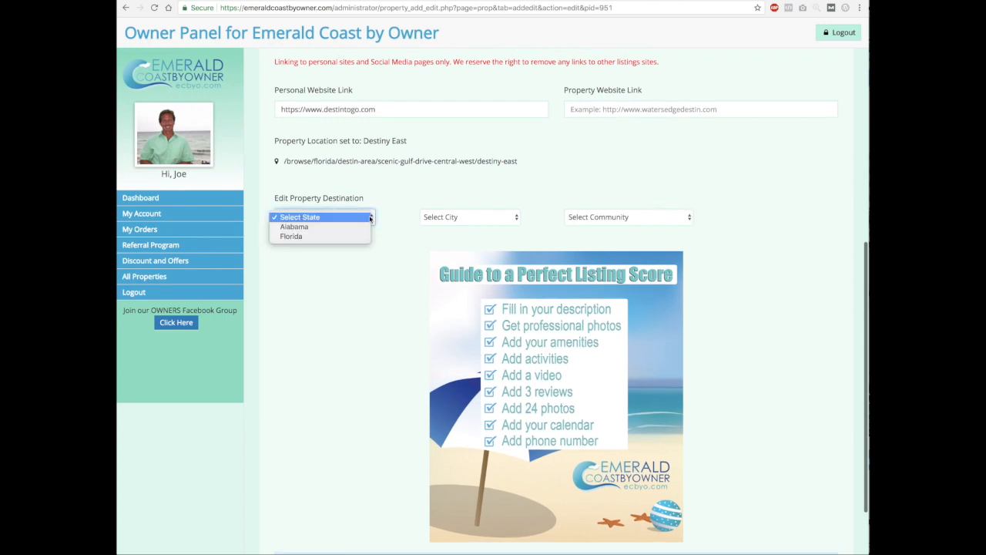
pyautogui.moveTo(293, 227)
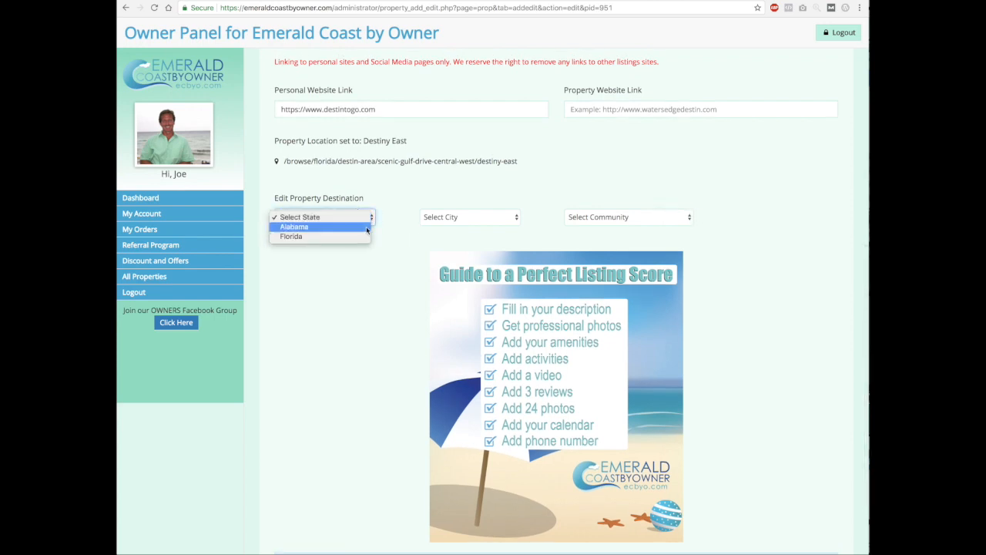
pyautogui.moveTo(320, 237)
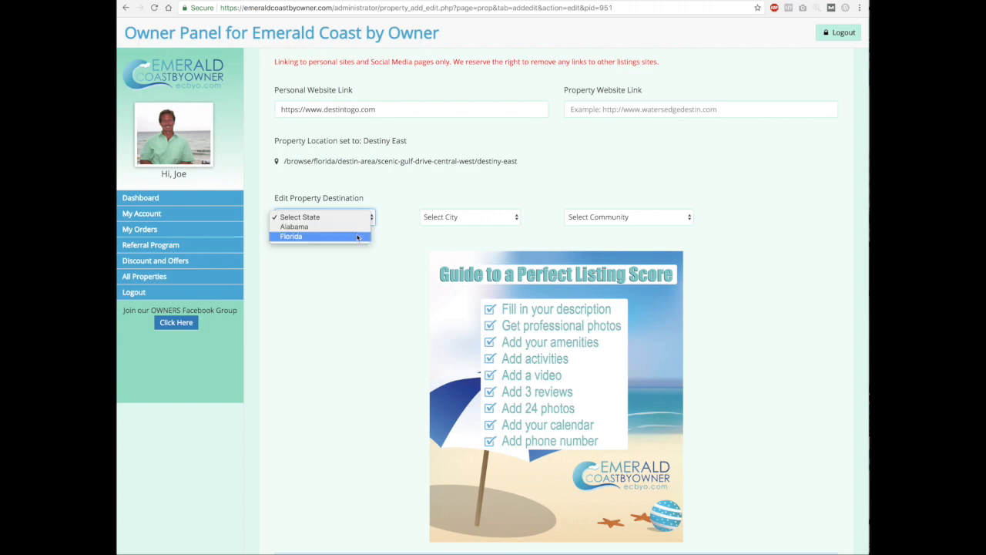
pyautogui.moveTo(372, 235)
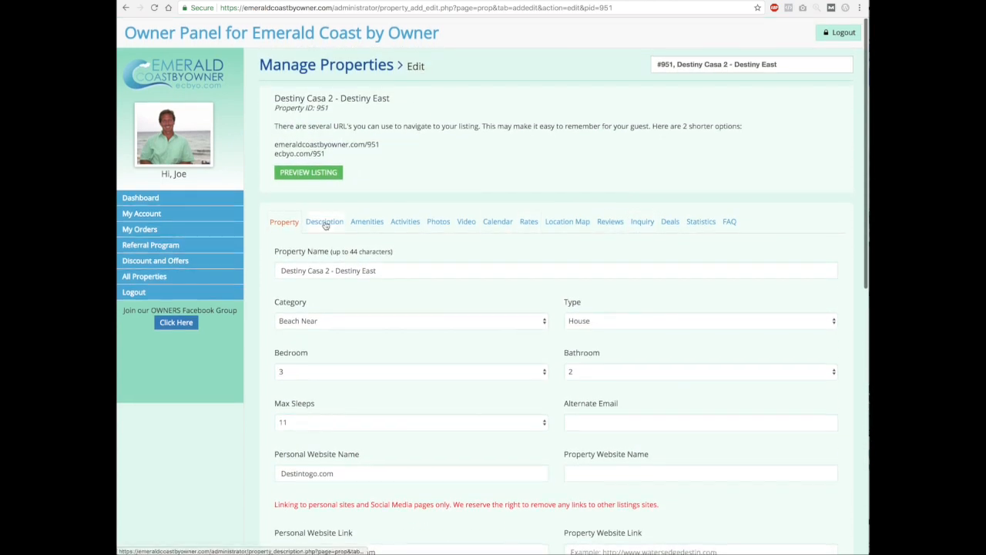
# Step: Review the Description section's special header, description text and meta fields
pyautogui.click(323, 222)
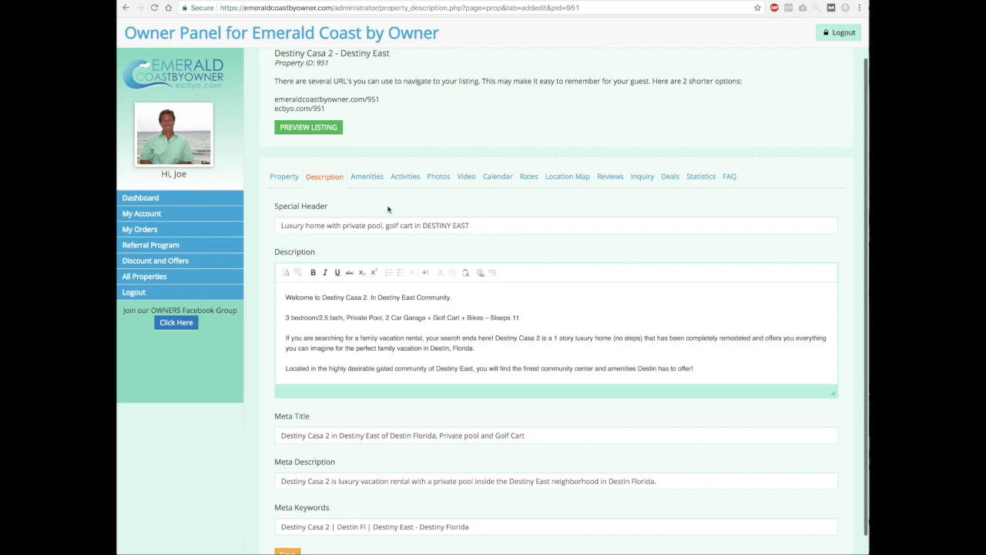
pyautogui.scroll(-3)
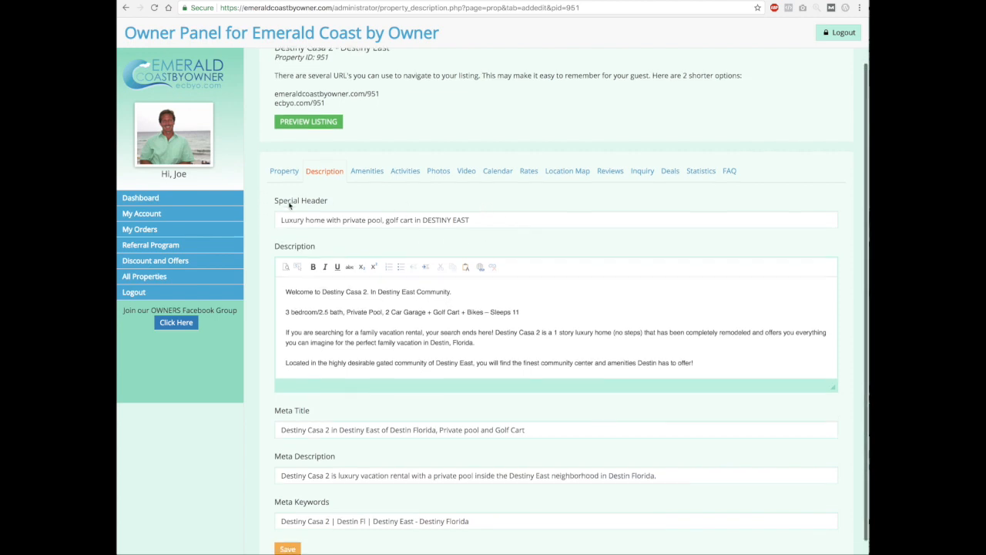
pyautogui.scroll(-3)
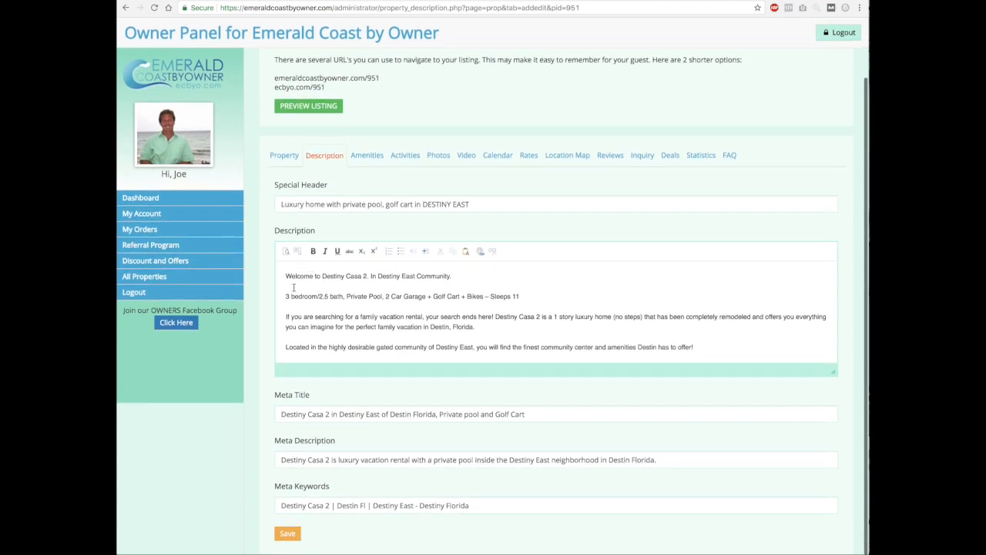
pyautogui.moveTo(554, 219)
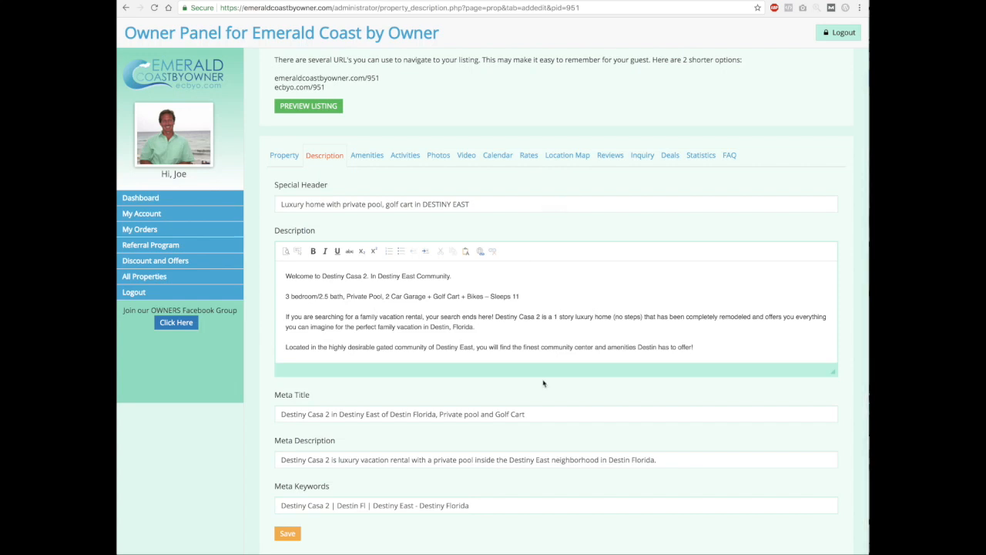
pyautogui.moveTo(268, 379)
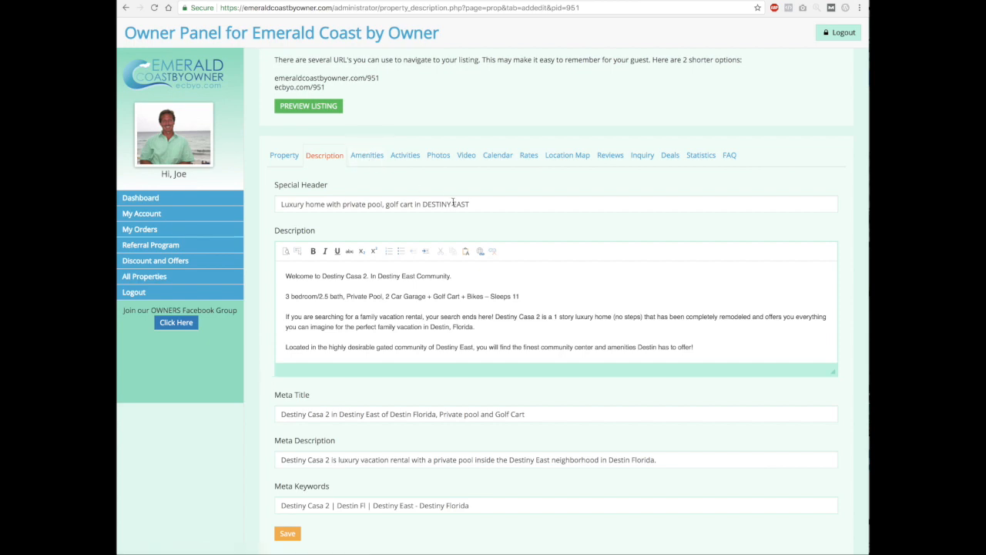
pyautogui.click(366, 154)
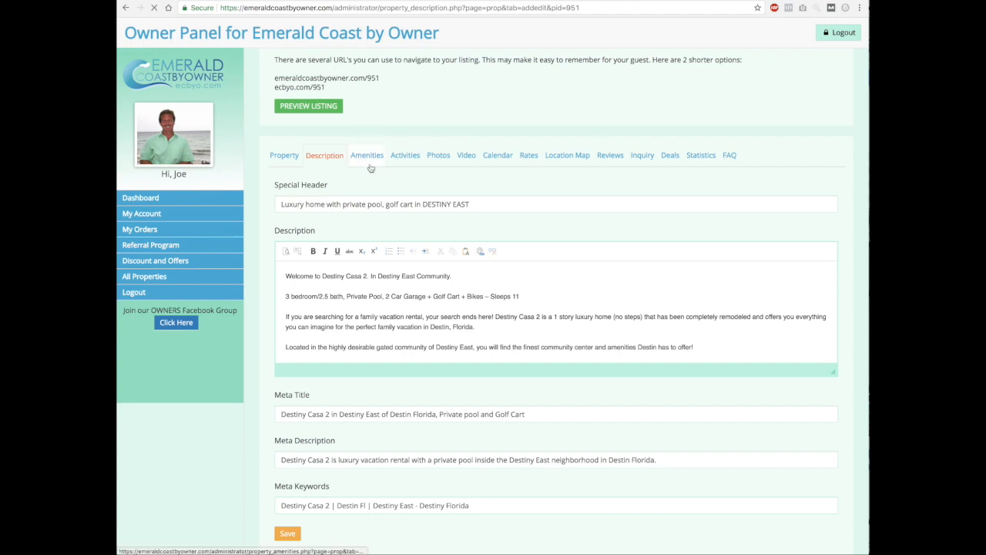
# Step: Review the Amenities checklist: gas grill, linens, private bathroom, shower/tub combo, king beds, kitchen and parking
pyautogui.click(366, 154)
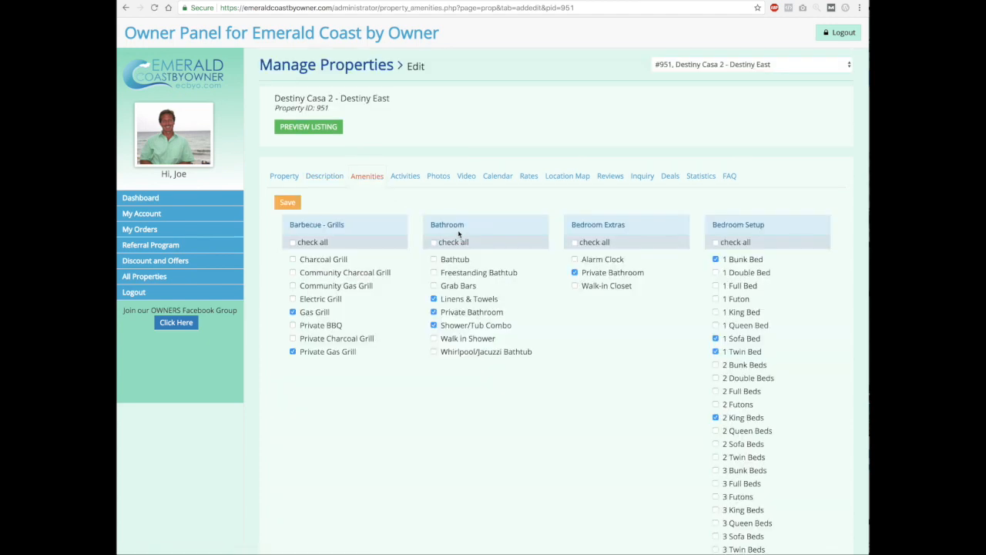
pyautogui.scroll(-3)
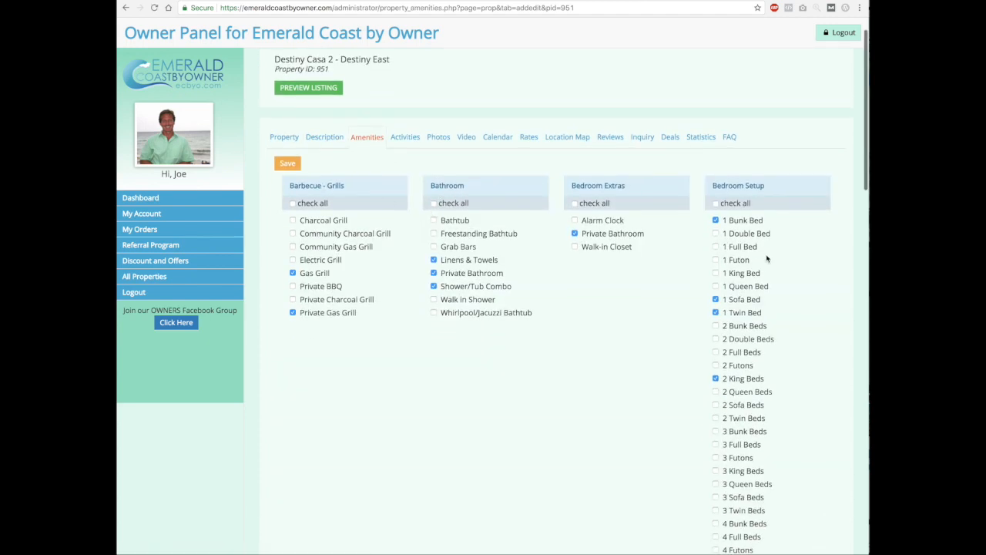
pyautogui.scroll(-3)
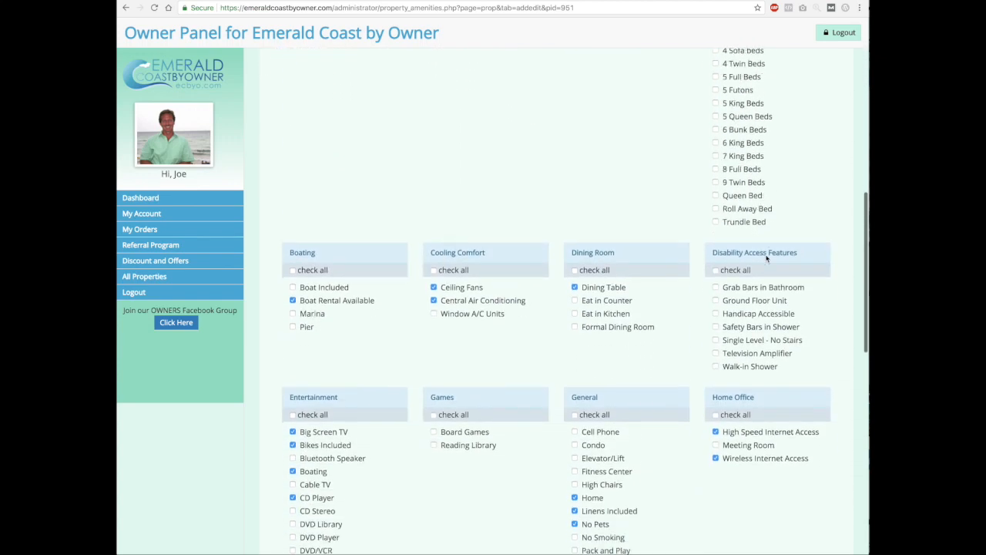
pyautogui.scroll(-3)
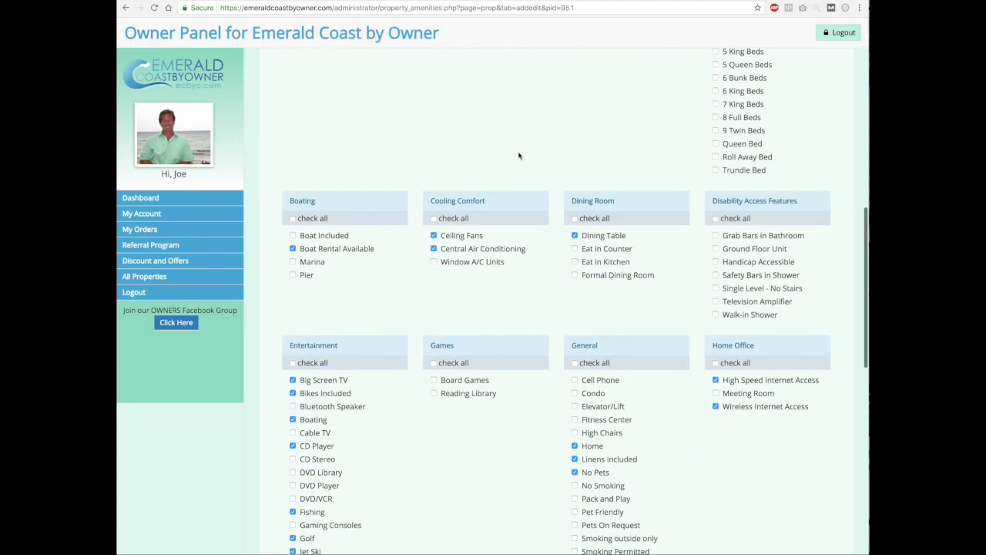
pyautogui.scroll(-3)
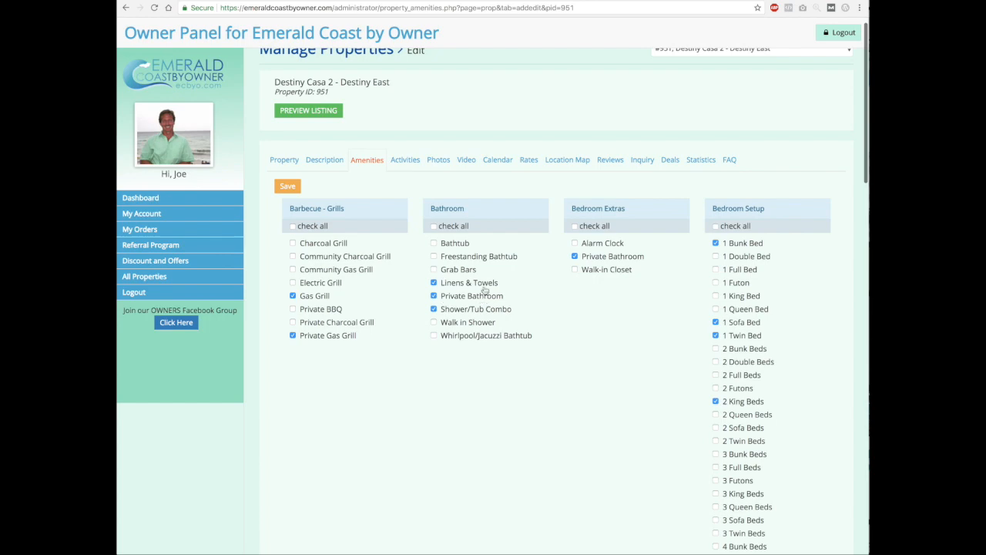
pyautogui.scroll(-3)
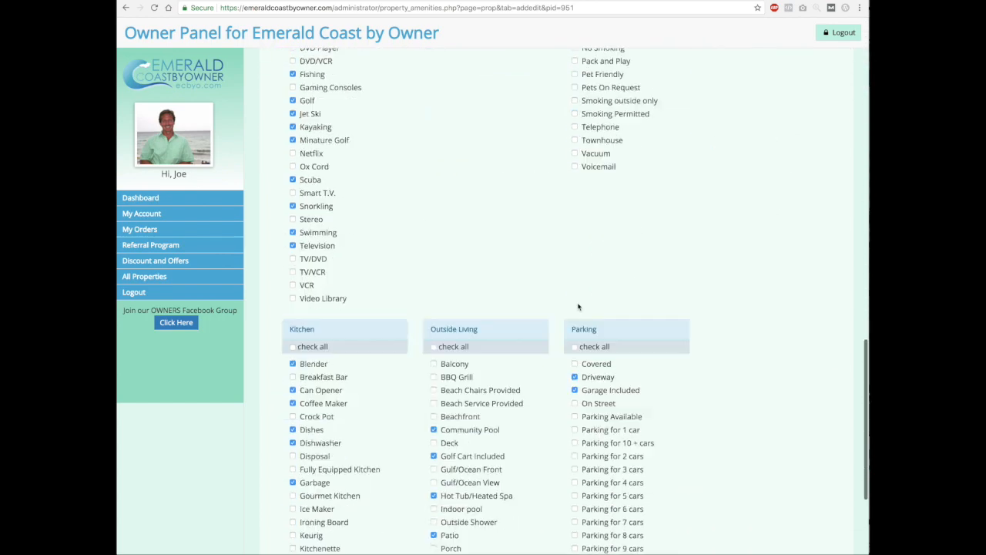
pyautogui.scroll(-3)
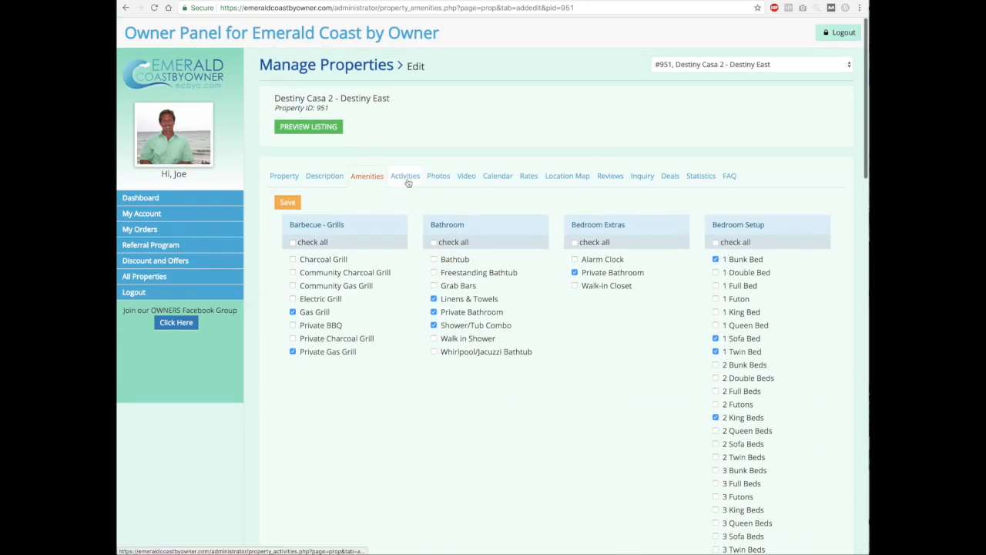
pyautogui.click(405, 176)
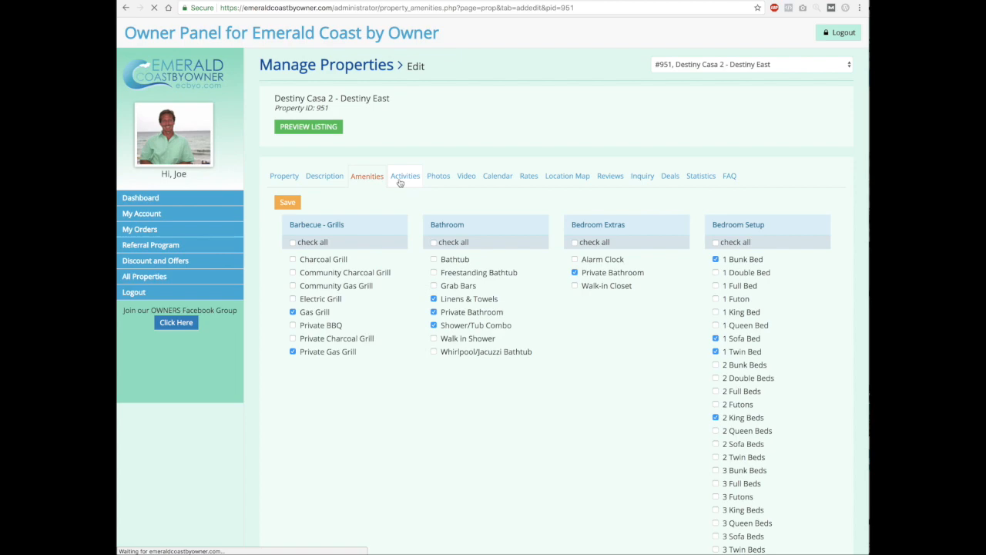
# Step: Review the Activities section with Destin activities, restaurants and nearby attractions ticked
pyautogui.click(406, 175)
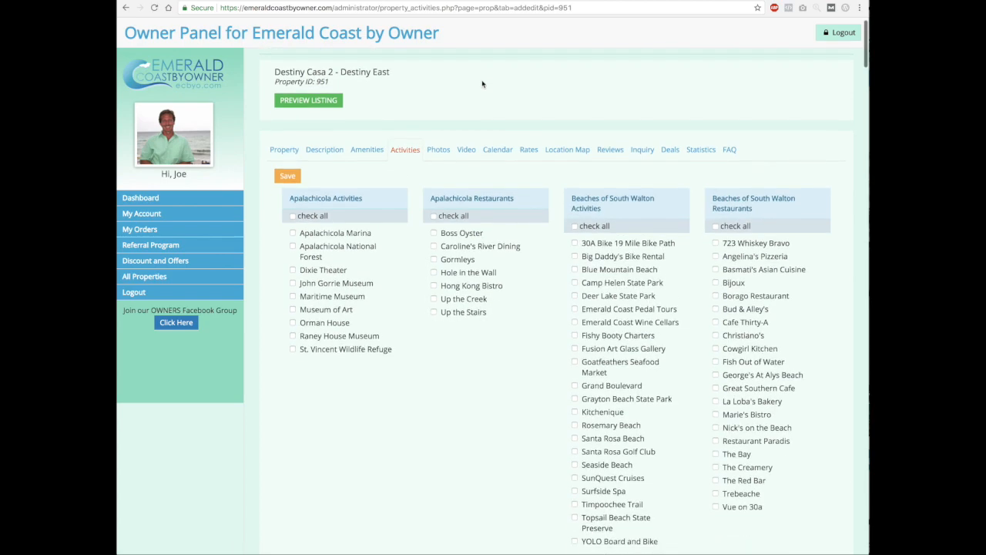
pyautogui.scroll(-3)
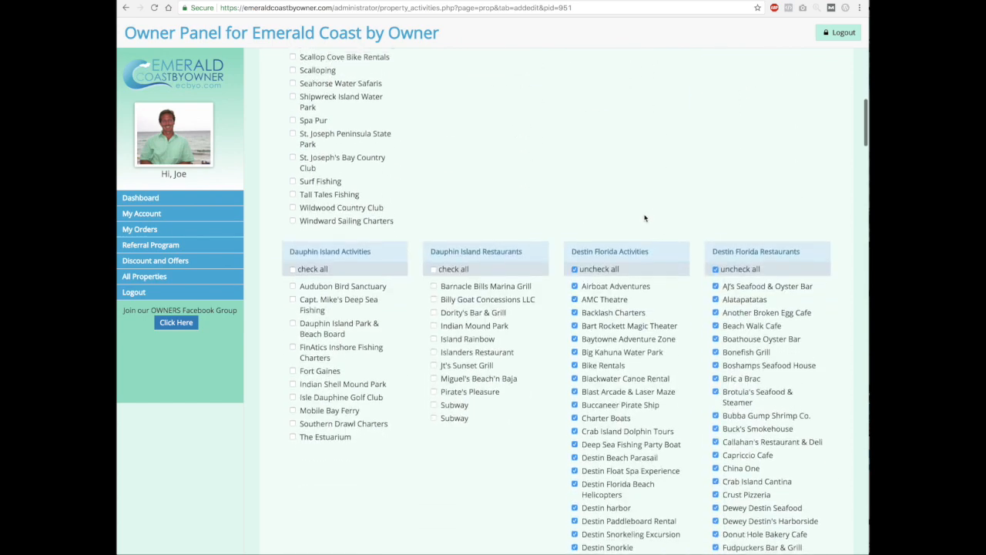
pyautogui.scroll(-3)
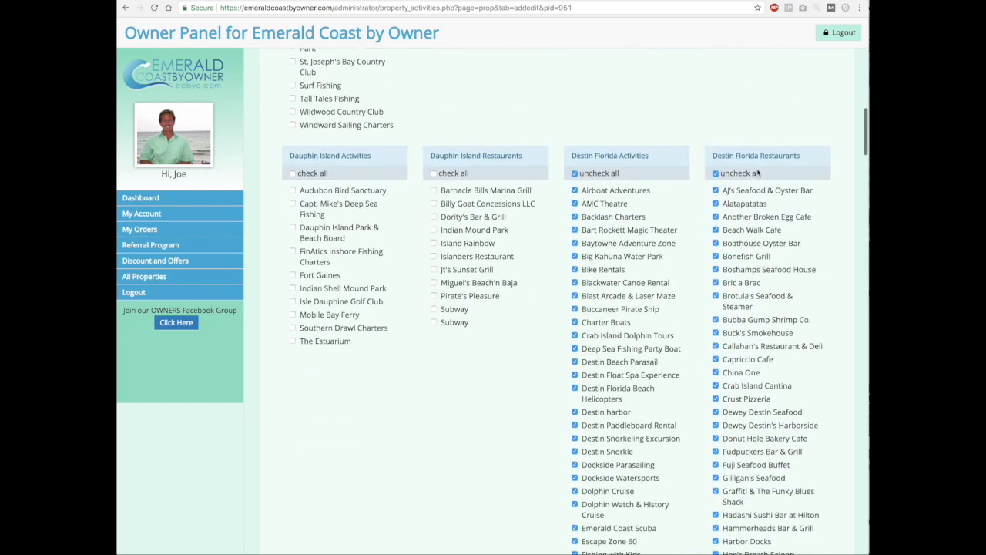
pyautogui.scroll(-3)
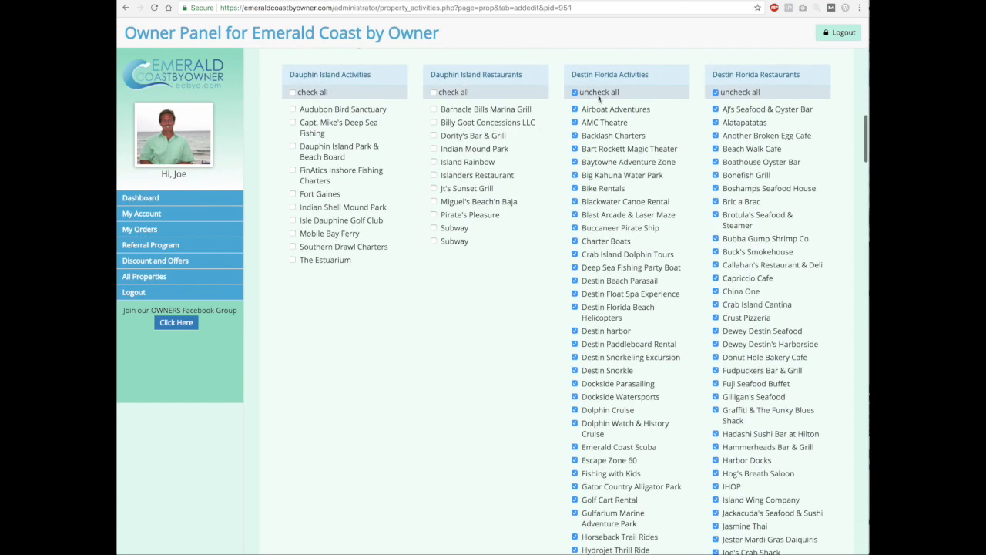
pyautogui.click(575, 93)
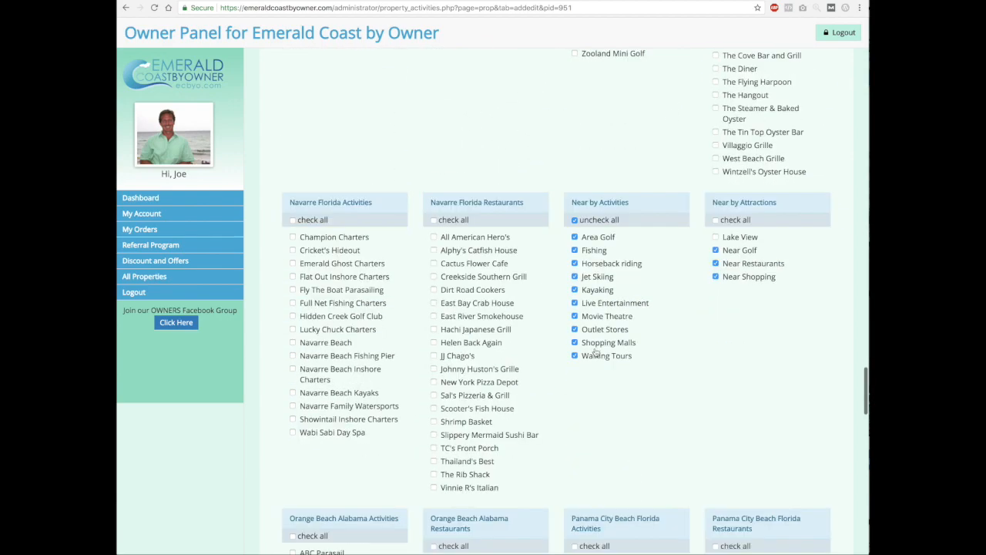
pyautogui.scroll(-3)
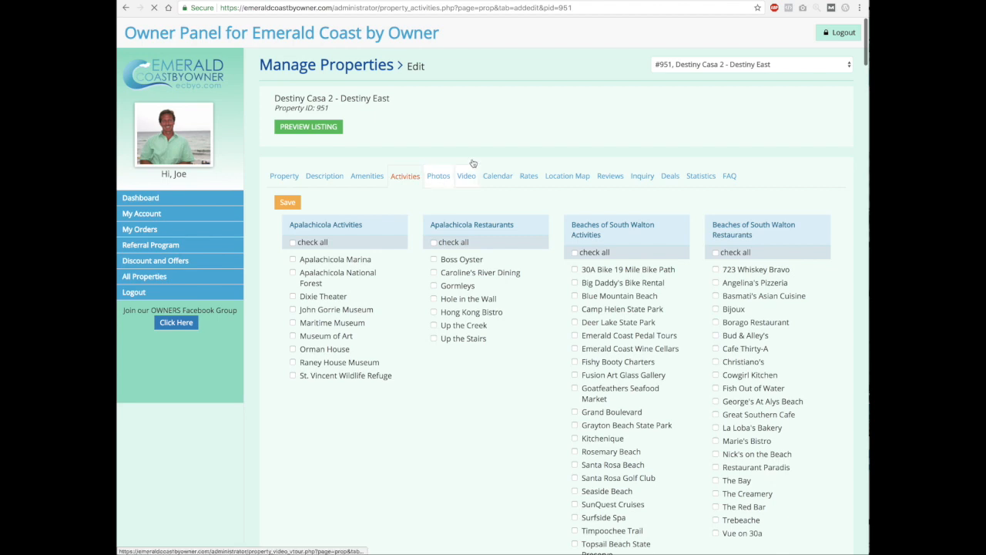
# Step: Browse the Photos gallery of 24 uploaded, captioned photos
pyautogui.click(437, 175)
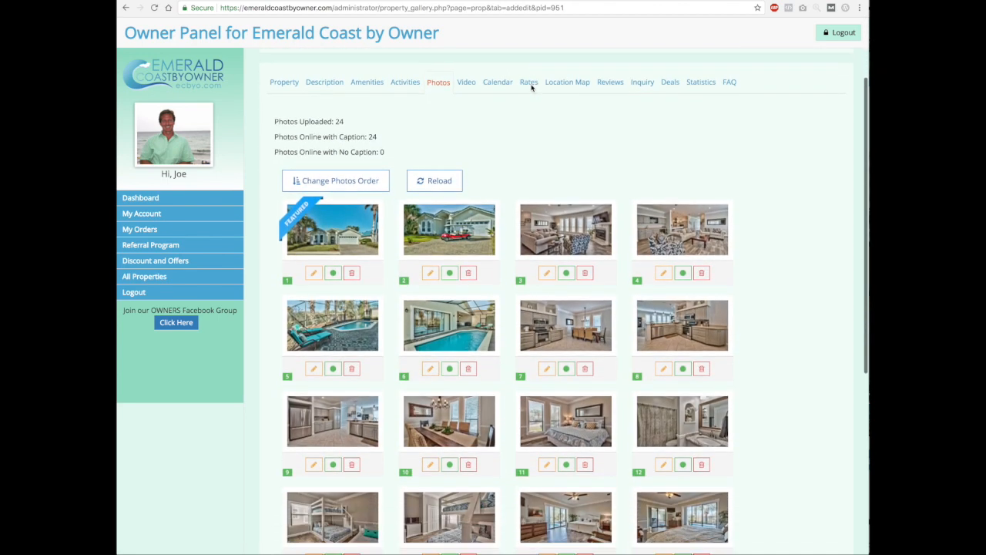
pyautogui.scroll(-3)
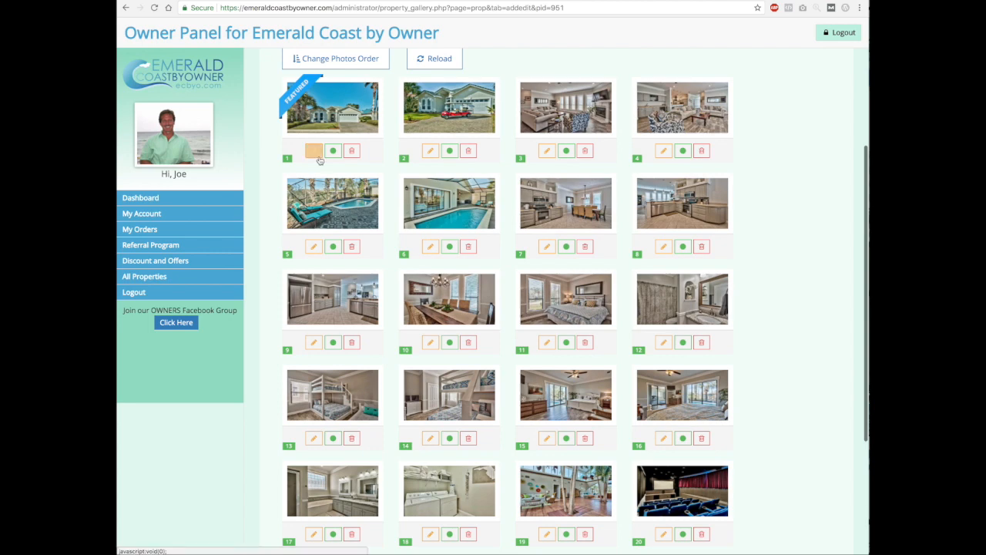
pyautogui.click(313, 151)
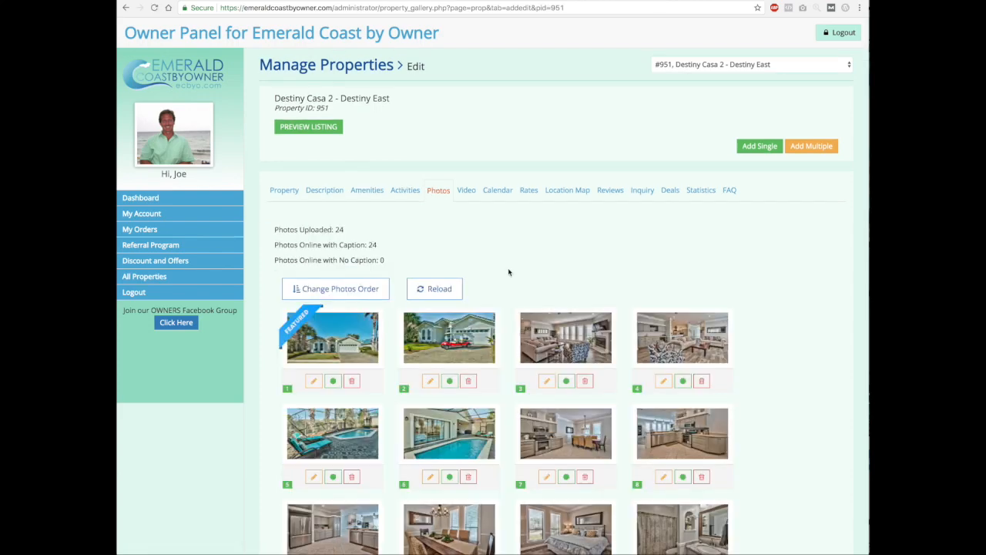
pyautogui.scroll(-3)
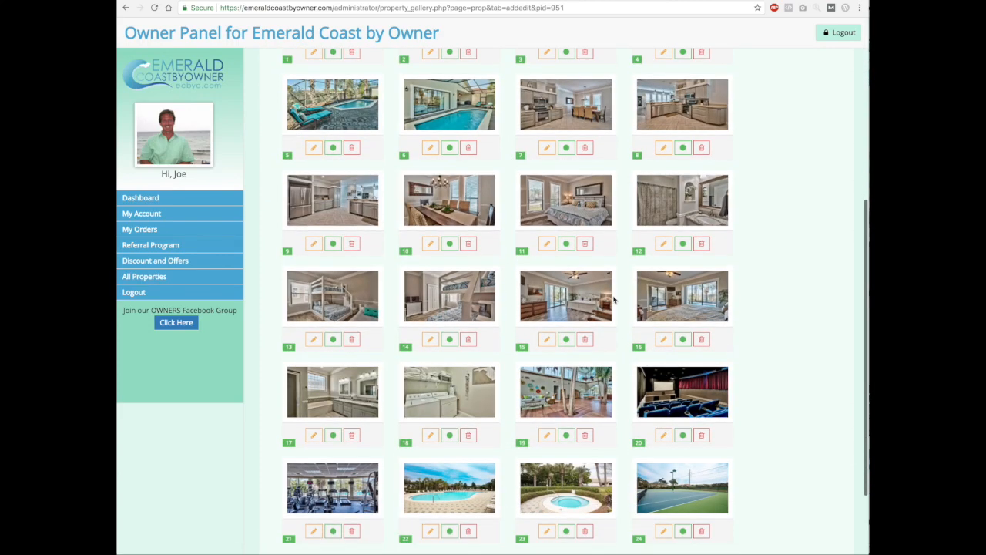
pyautogui.moveTo(744, 228)
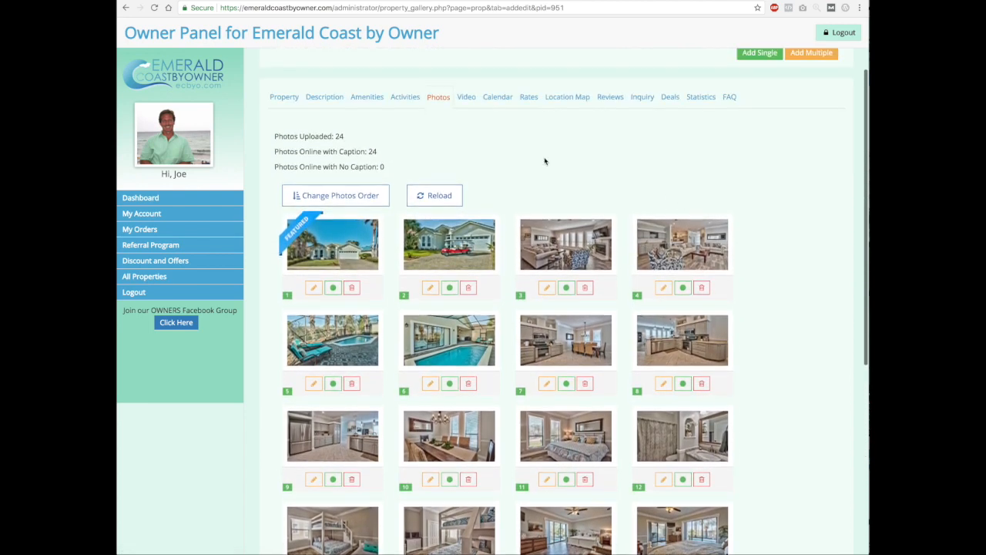
pyautogui.moveTo(478, 114)
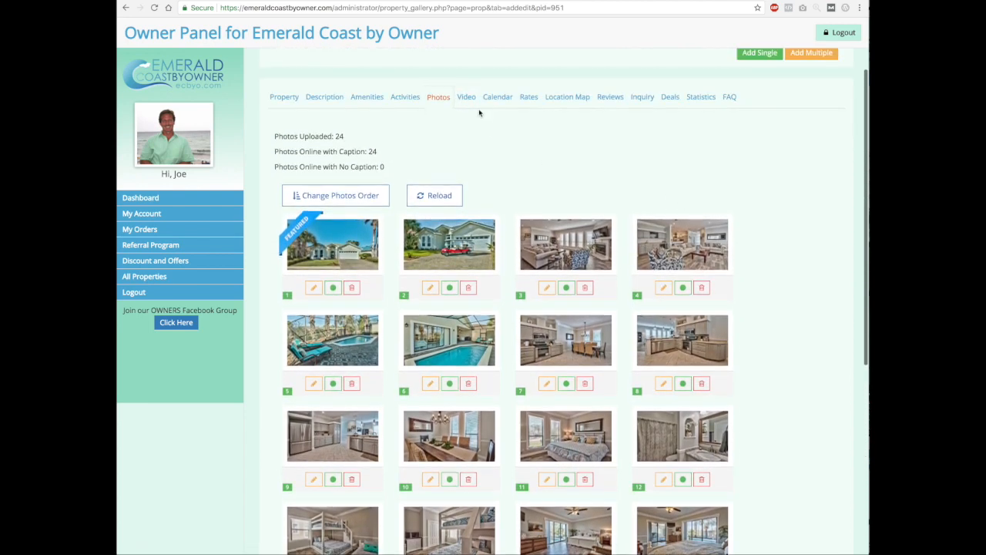
pyautogui.moveTo(465, 95)
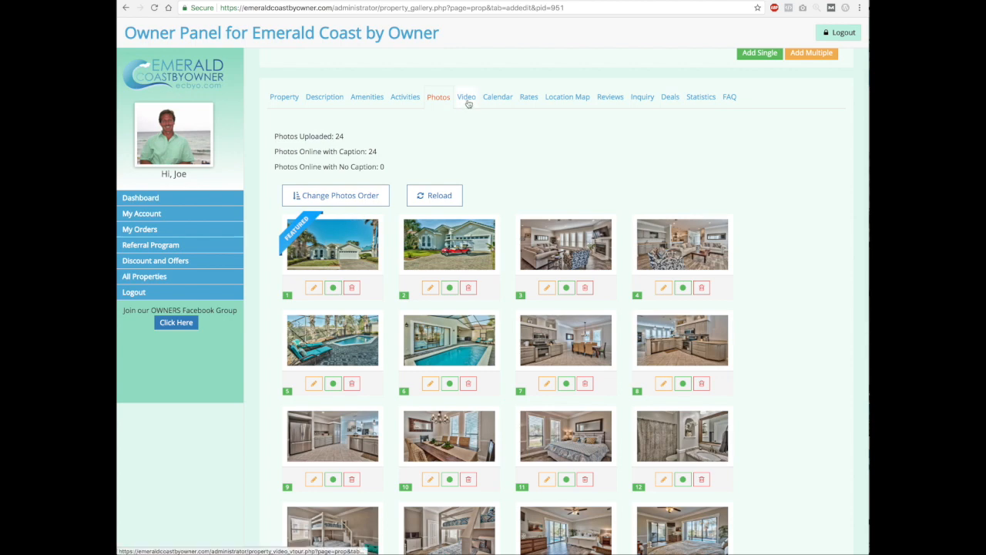
pyautogui.click(465, 95)
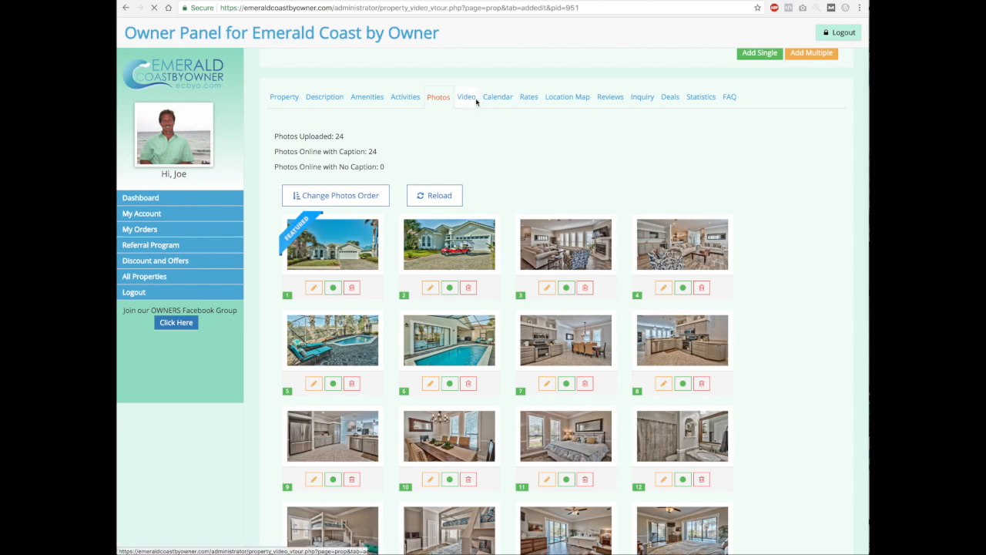
pyautogui.click(465, 95)
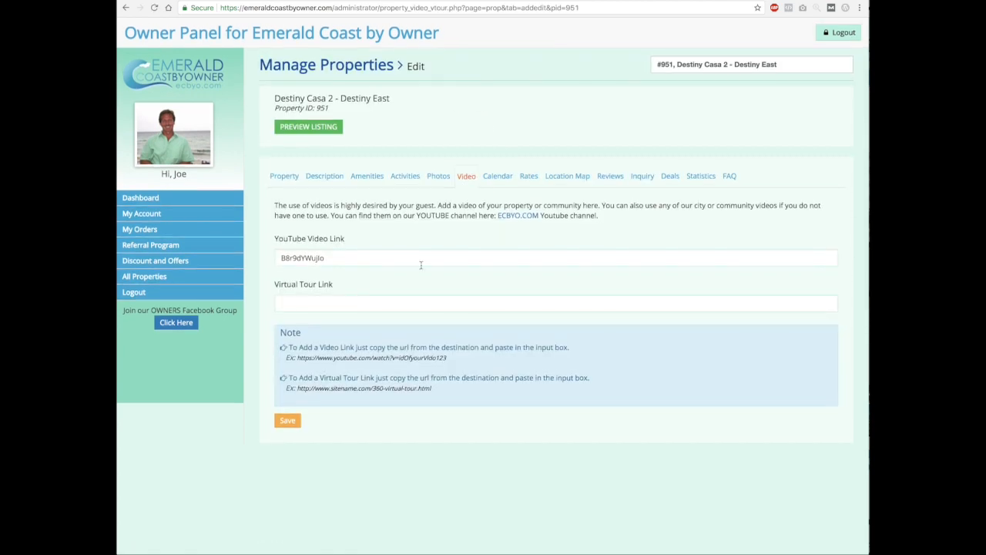
pyautogui.moveTo(462, 256)
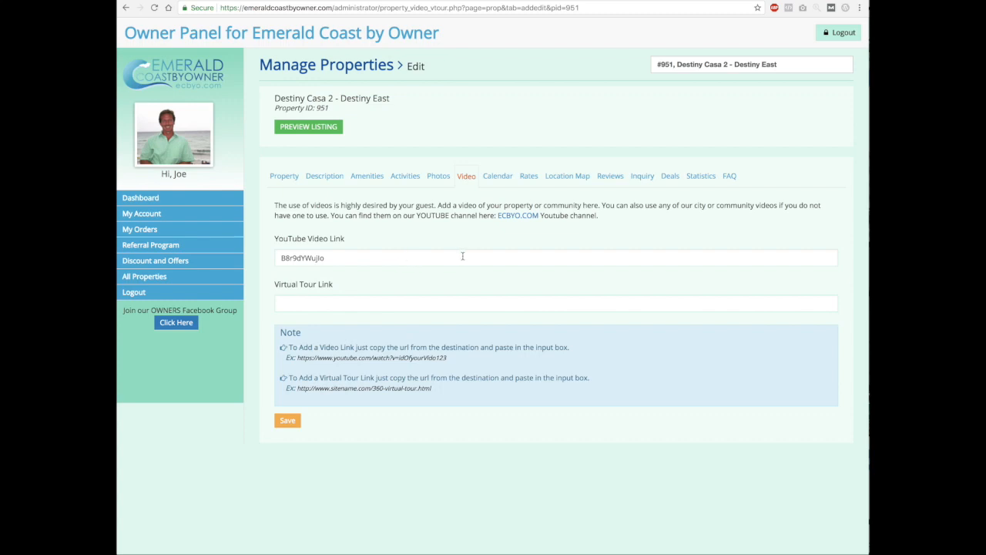
pyautogui.doubleClick(302, 257)
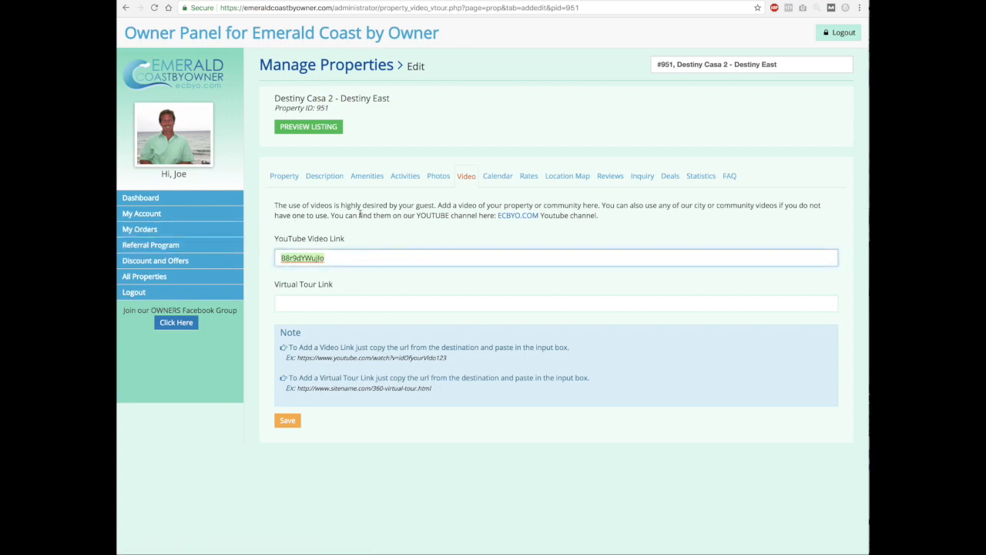
pyautogui.write('https://www.youtube.com/watch?v=fvk12lxcoF0&t=100s')
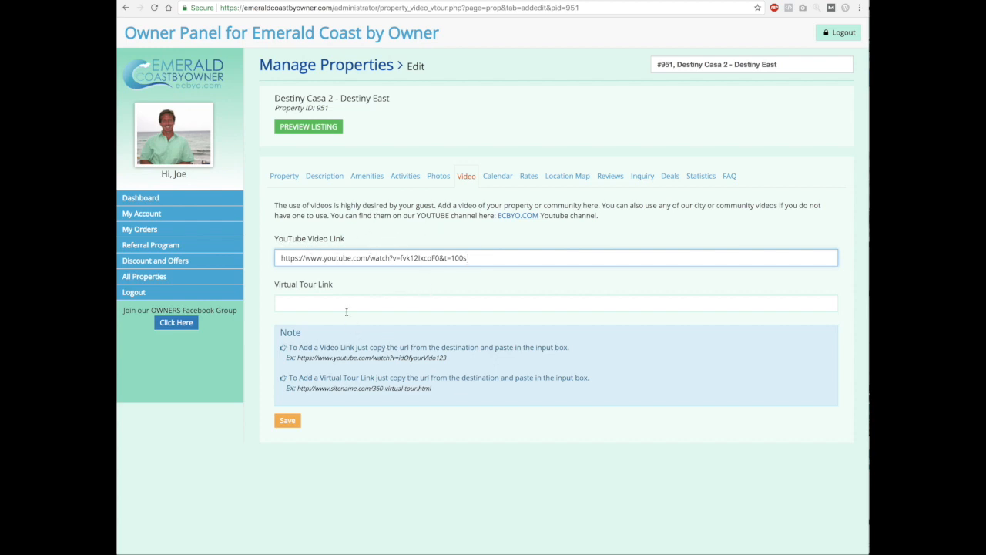
pyautogui.click(554, 302)
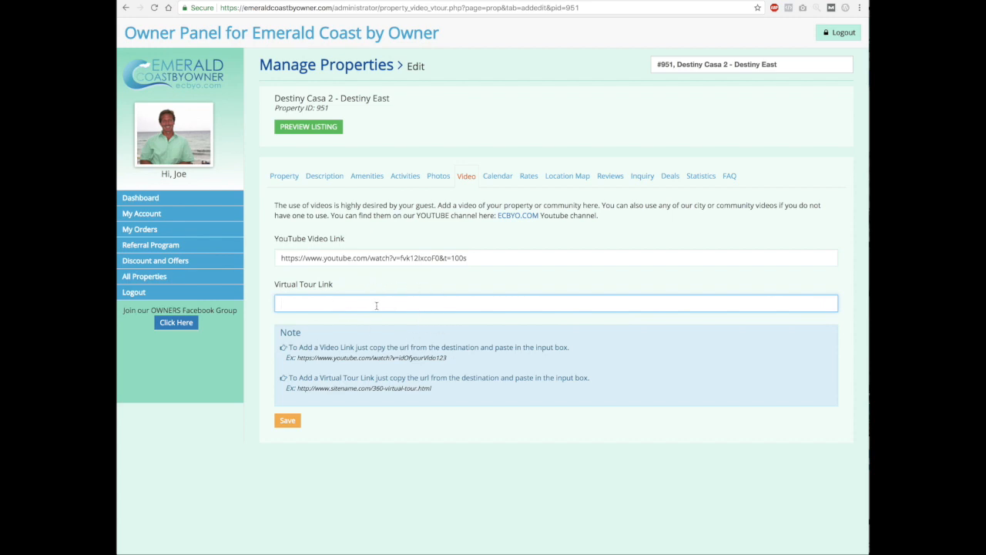
pyautogui.moveTo(326, 294)
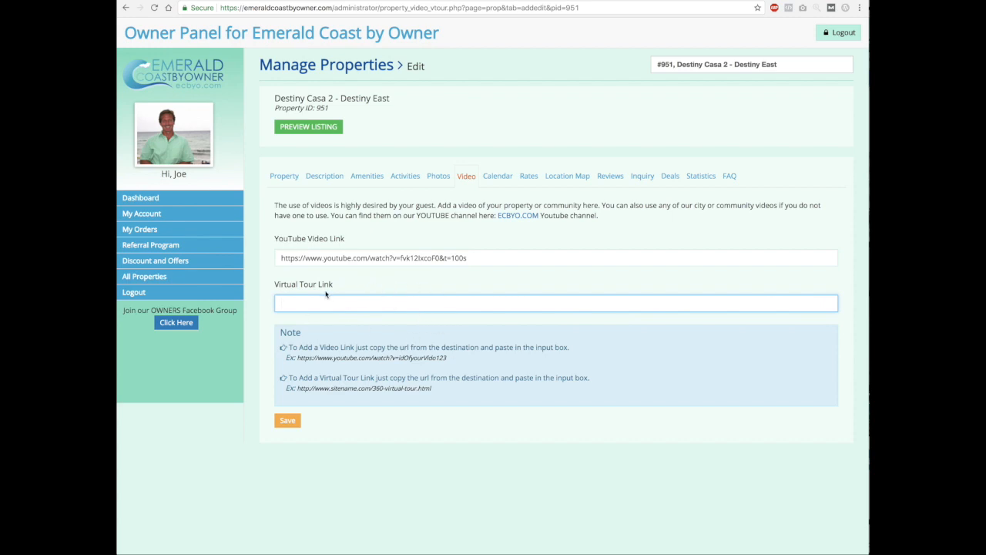
pyautogui.moveTo(336, 297)
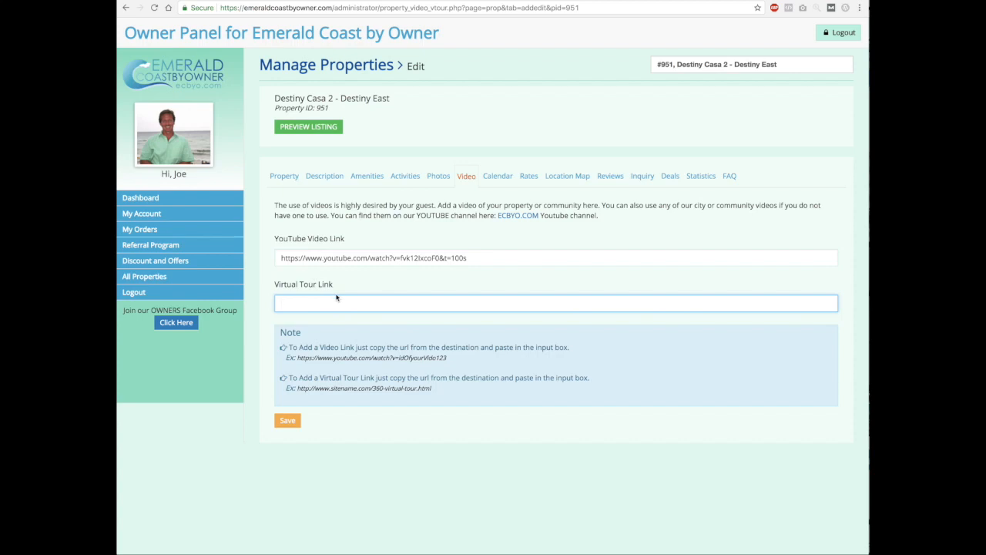
pyautogui.moveTo(348, 285)
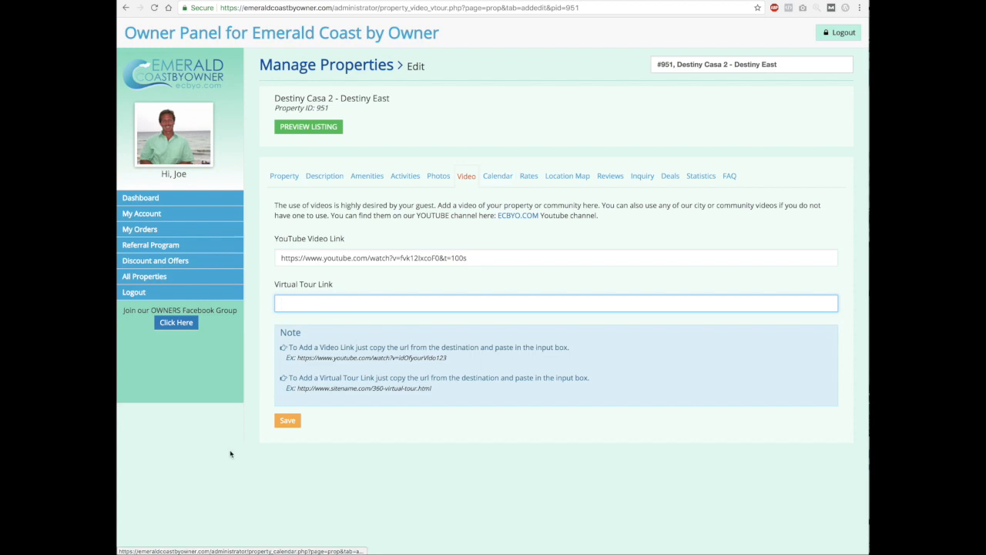
# Step: Book early-August 2017 dates on the manual calendar, then request a Reset Calendar
pyautogui.click(496, 175)
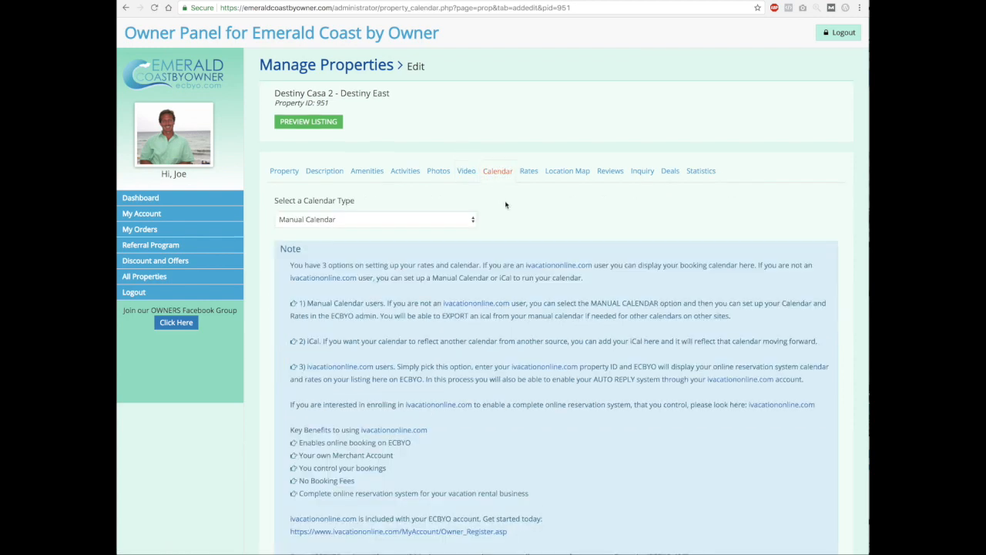
pyautogui.scroll(-3)
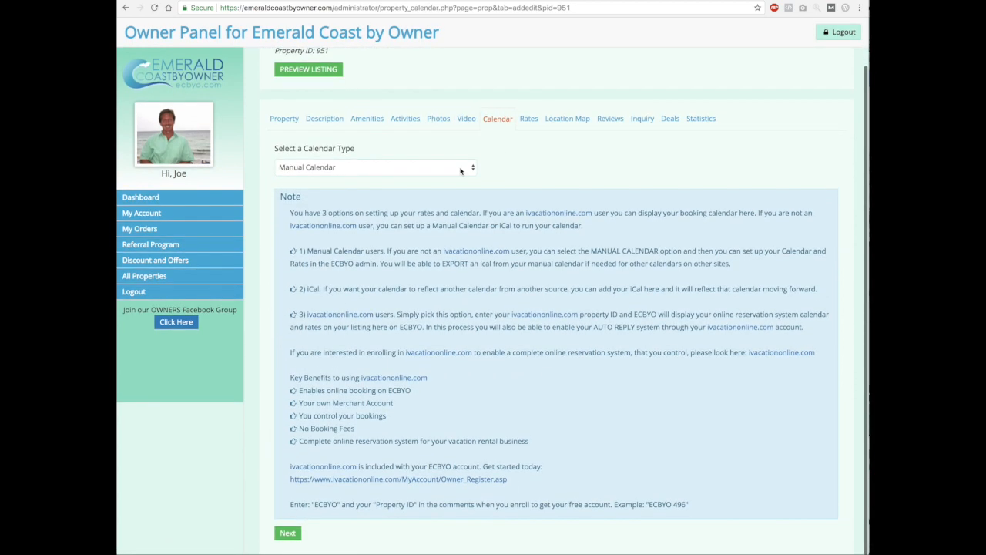
pyautogui.click(376, 167)
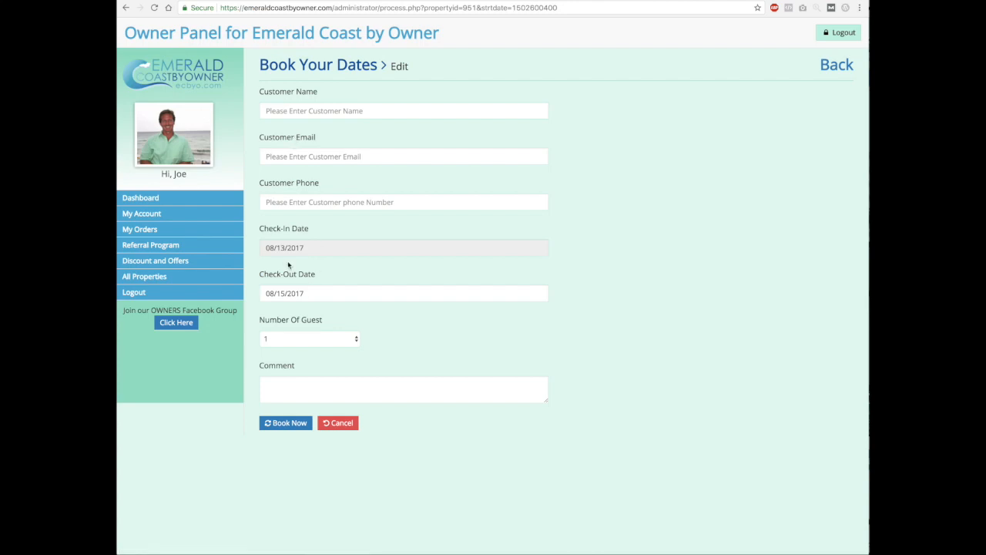
pyautogui.click(285, 422)
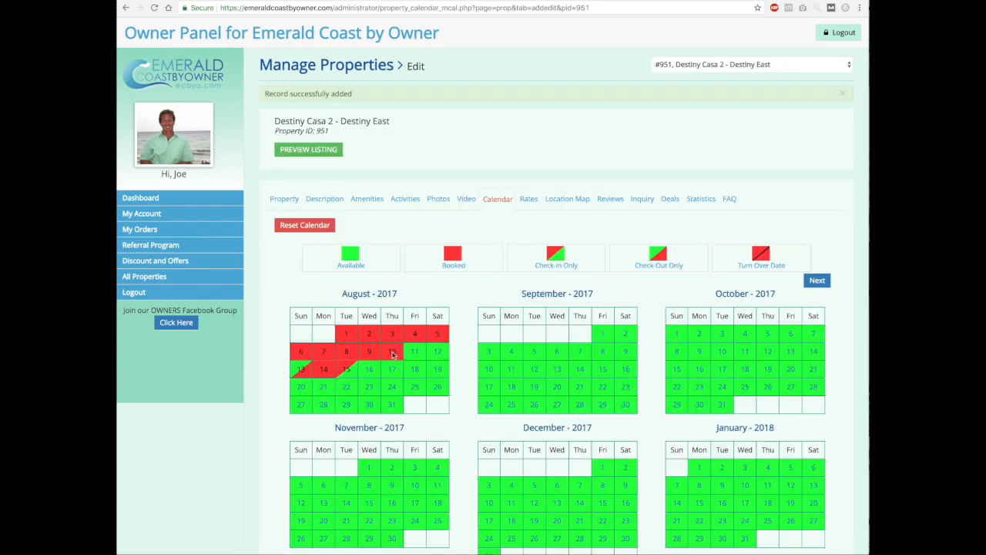
pyautogui.click(305, 225)
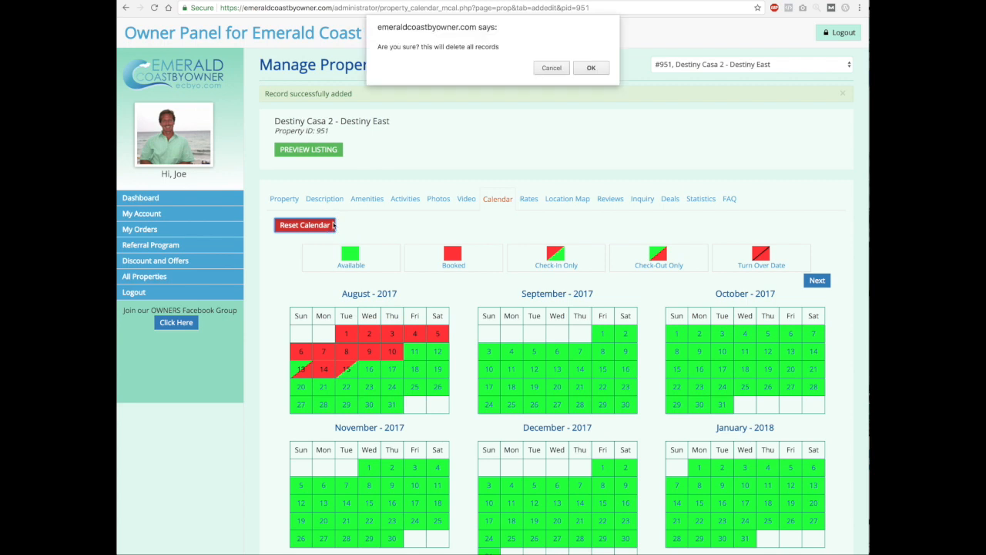
# Step: Confirm deleting all calendar records and choose the ivacationonline.com calendar type
pyautogui.click(590, 67)
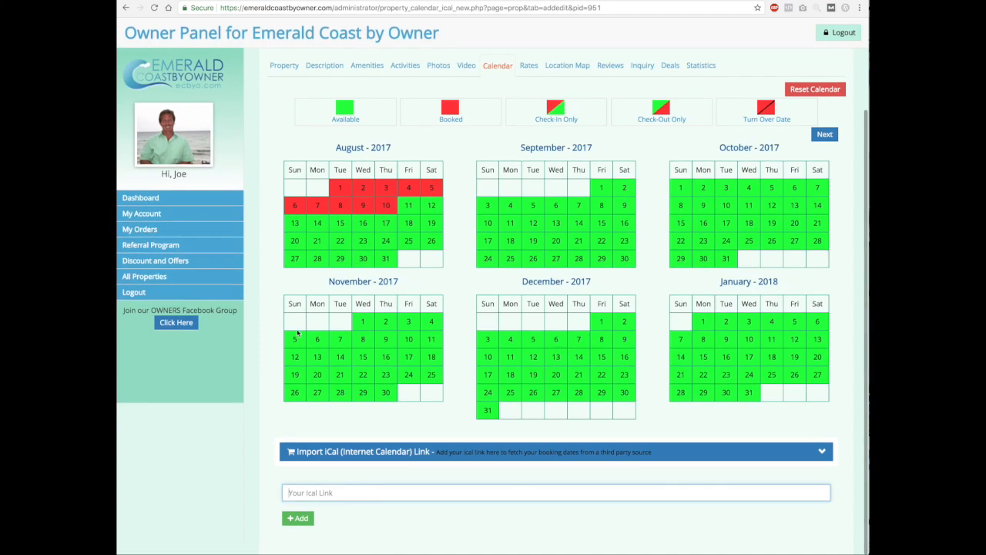
pyautogui.moveTo(285, 473)
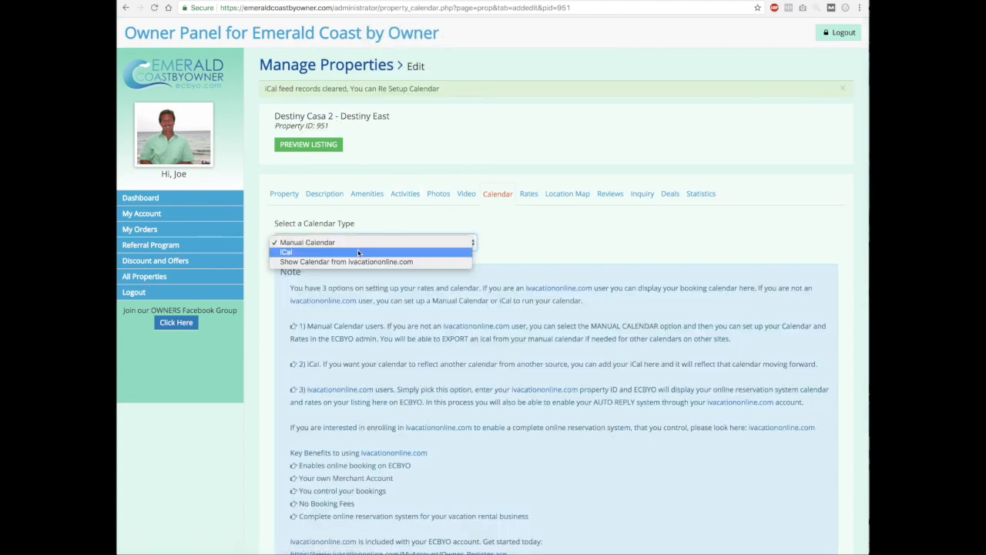
pyautogui.click(345, 262)
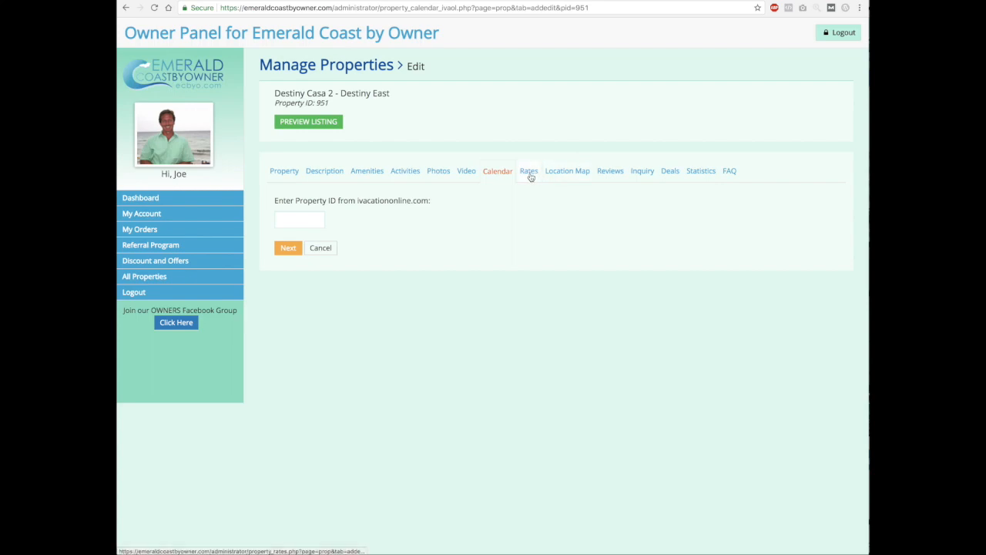
# Step: Add a blank rate row and expand the Extra Fee and Add Notes panels in Rates
pyautogui.click(528, 170)
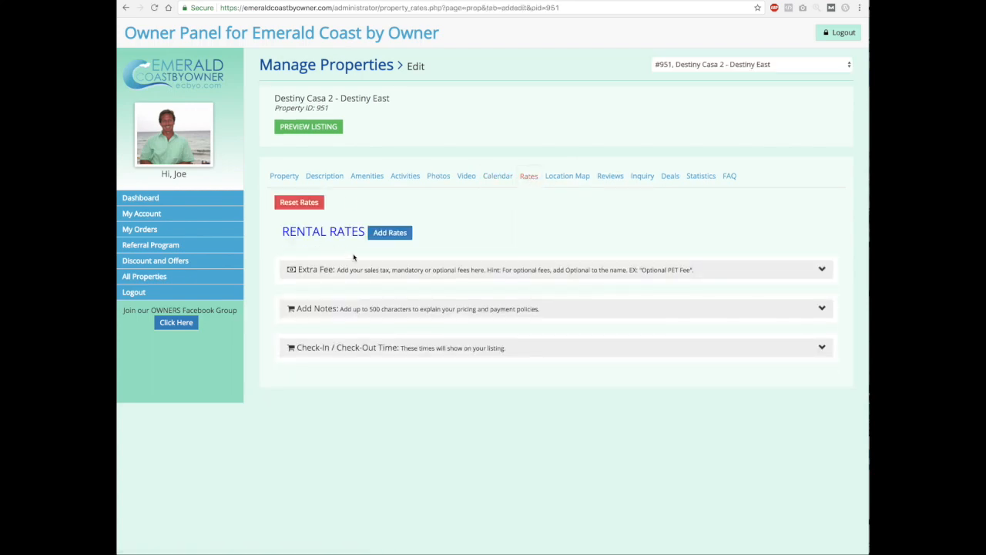
pyautogui.click(389, 231)
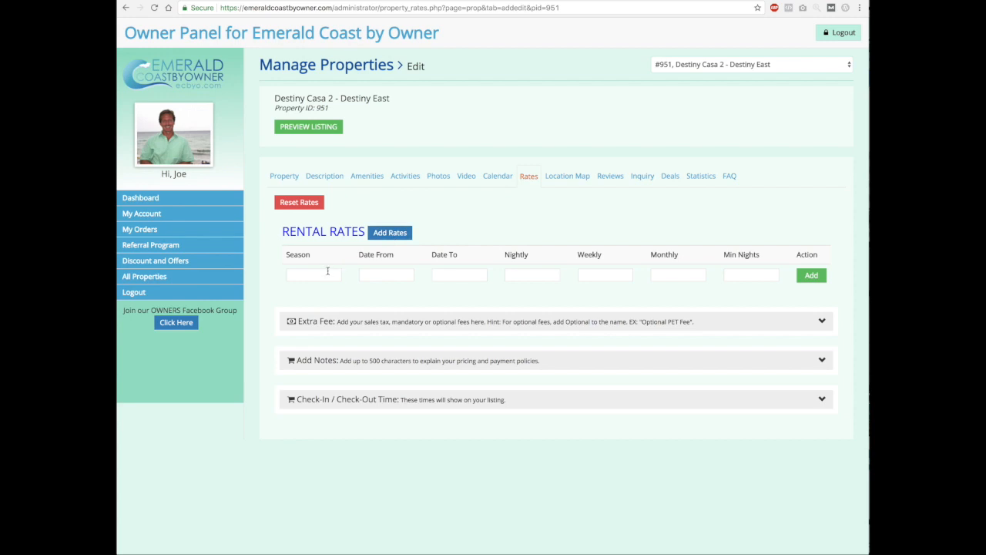
pyautogui.moveTo(674, 253)
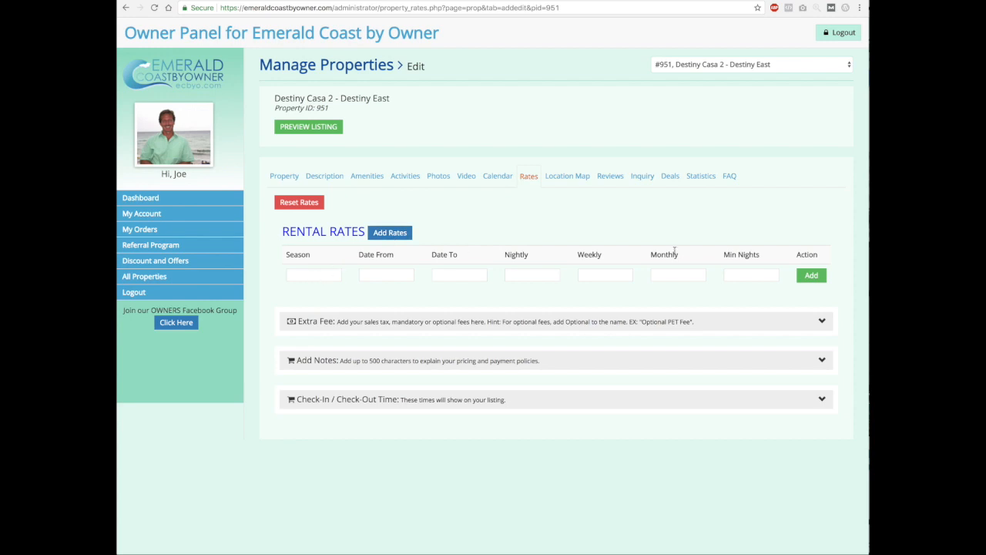
pyautogui.moveTo(681, 330)
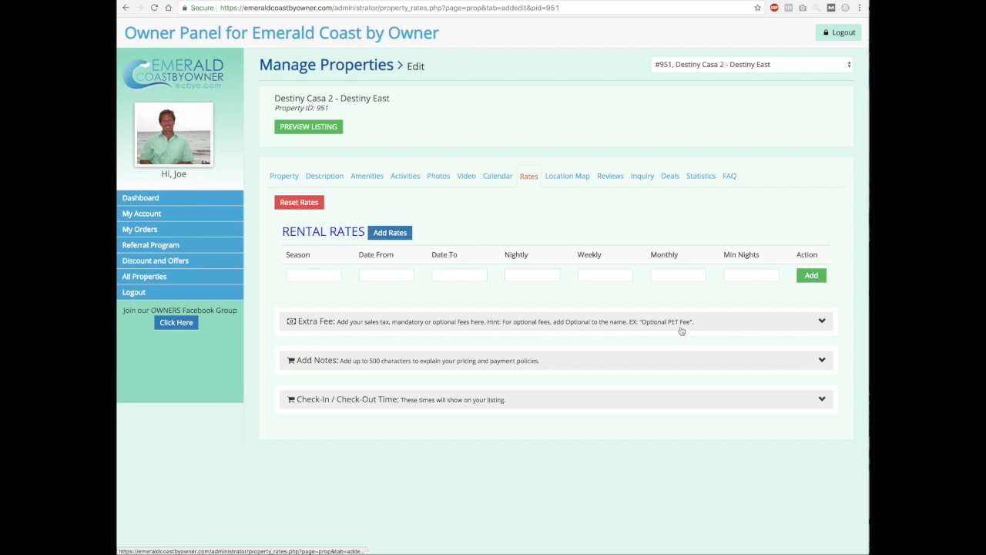
pyautogui.click(554, 321)
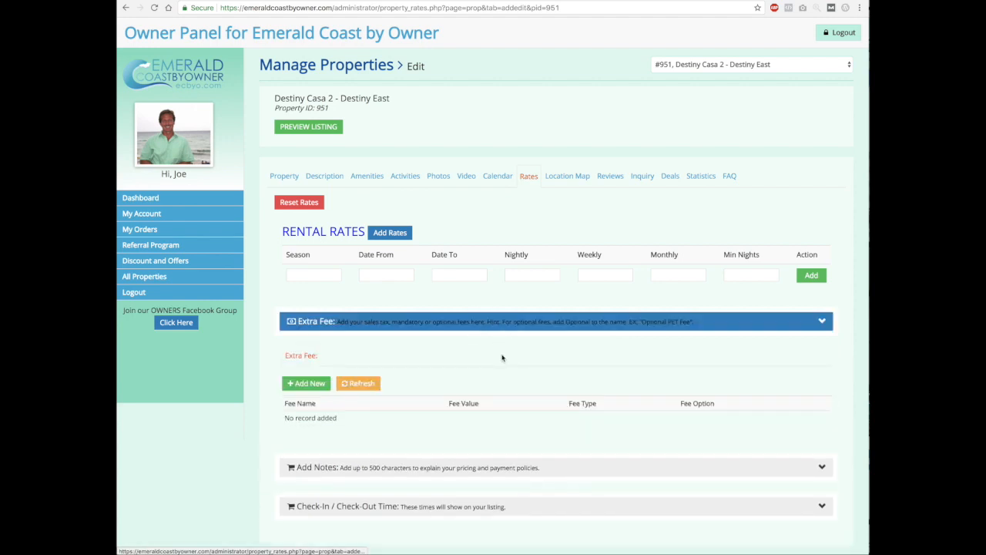
pyautogui.moveTo(435, 375)
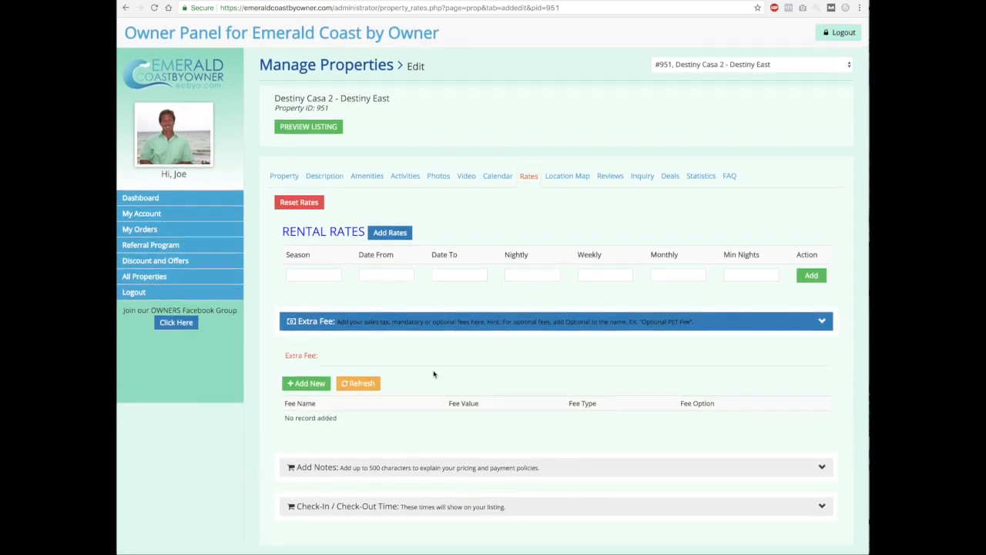
pyautogui.moveTo(366, 477)
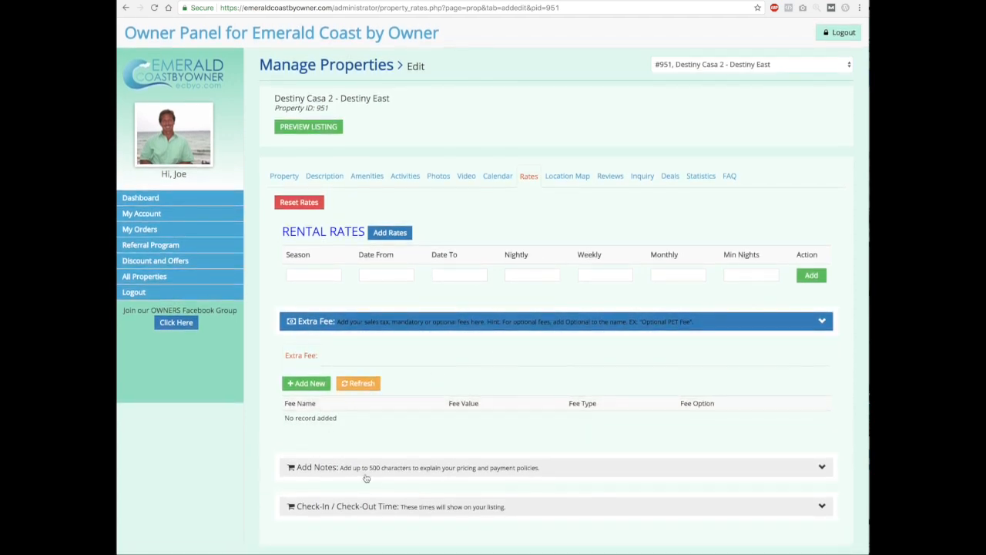
pyautogui.click(316, 467)
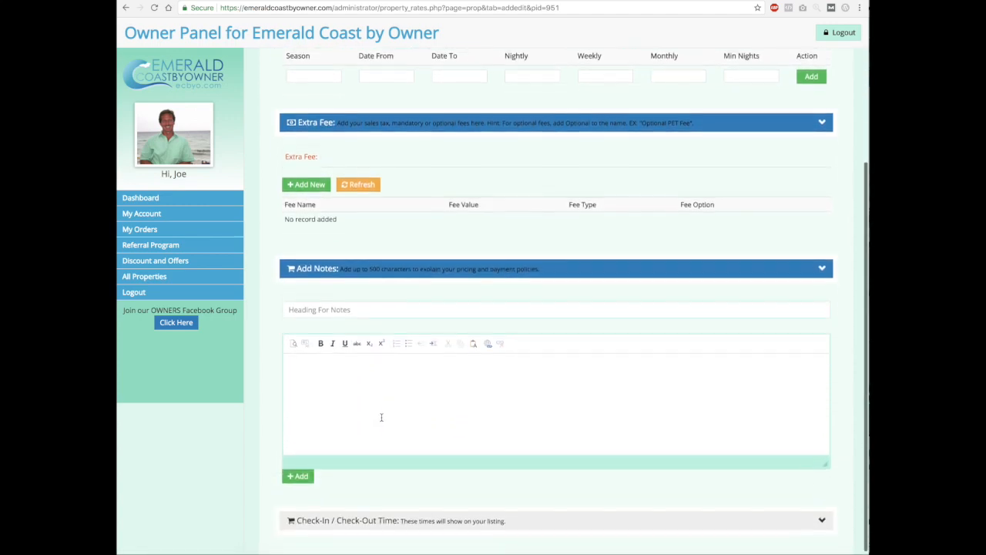
pyautogui.scroll(-3)
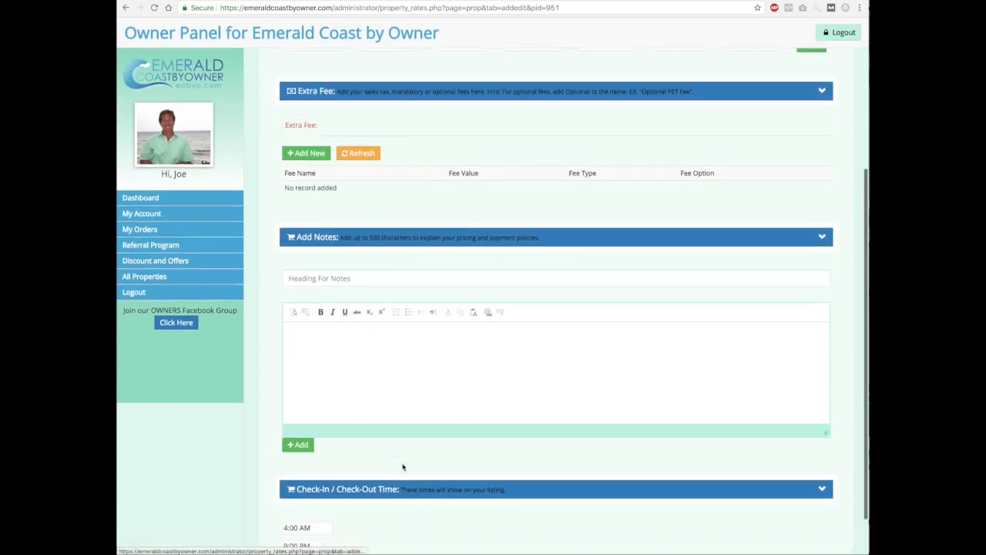
pyautogui.scroll(-3)
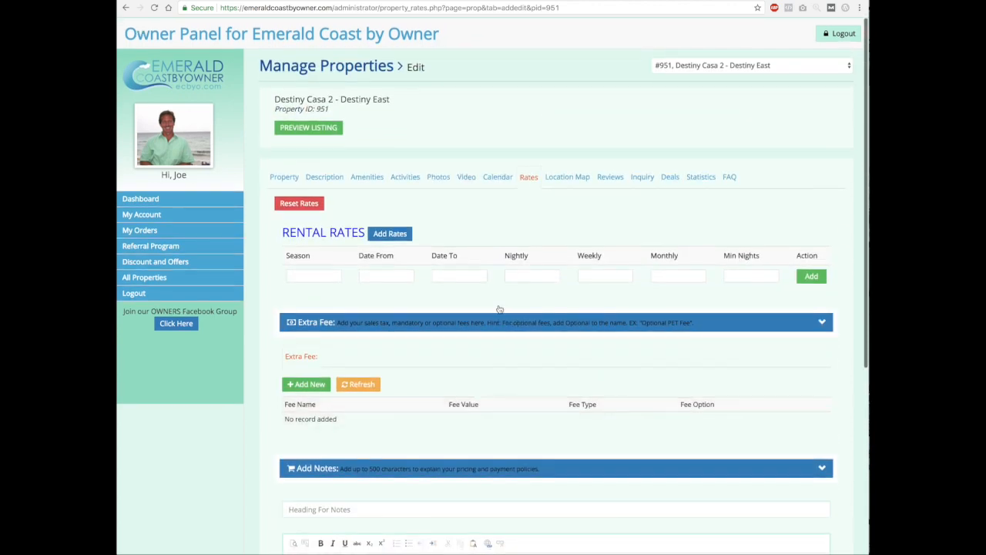
# Step: Show the Location Map with the Florida marker and latitude/longitude coordinates
pyautogui.click(567, 175)
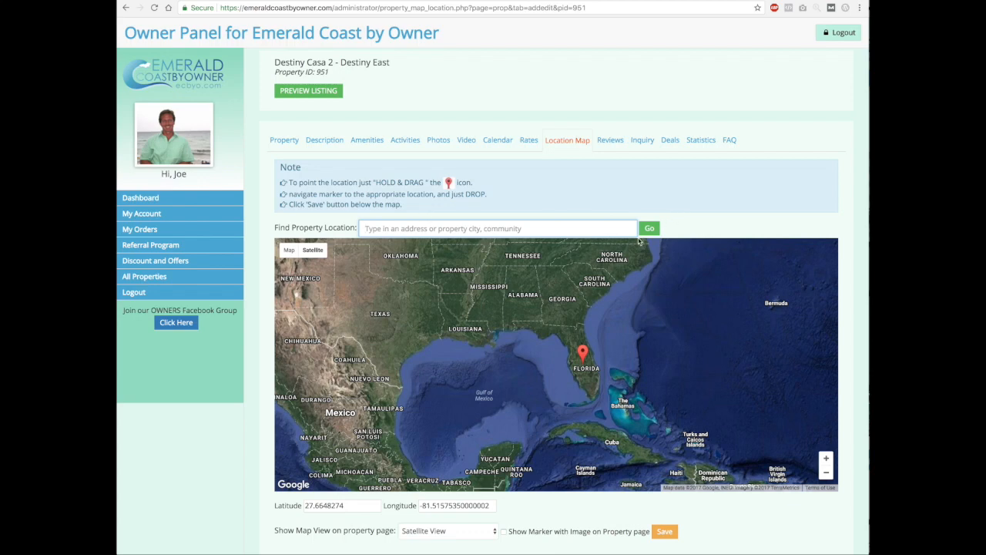
pyautogui.moveTo(492, 533)
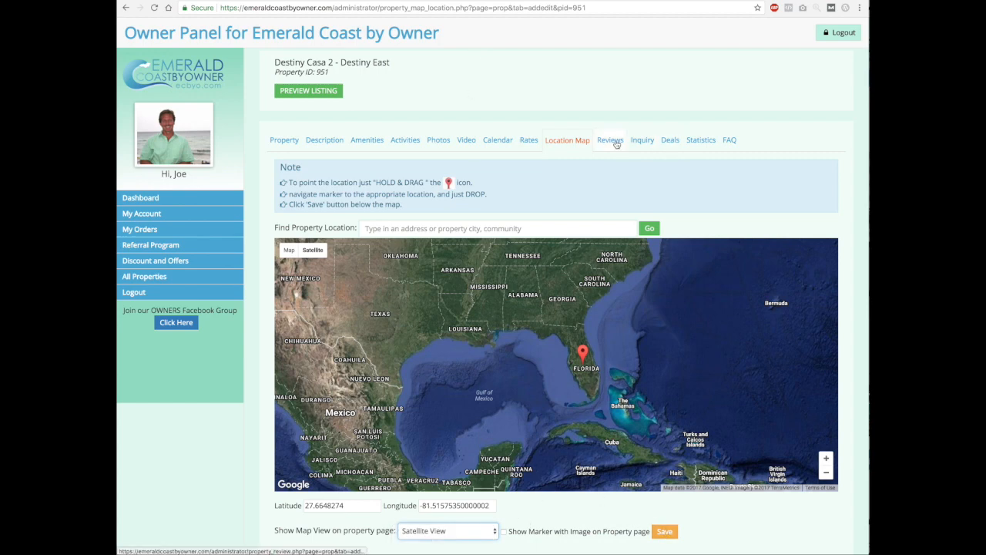
# Step: Show Destiny Casa 2's Reviews list with its one 5.0-rated test review
pyautogui.click(610, 139)
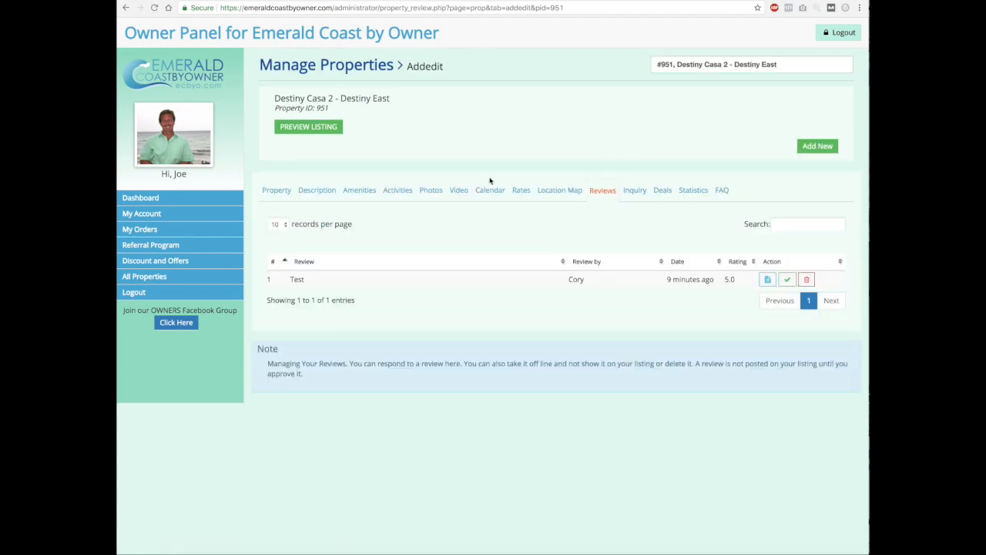
pyautogui.moveTo(496, 215)
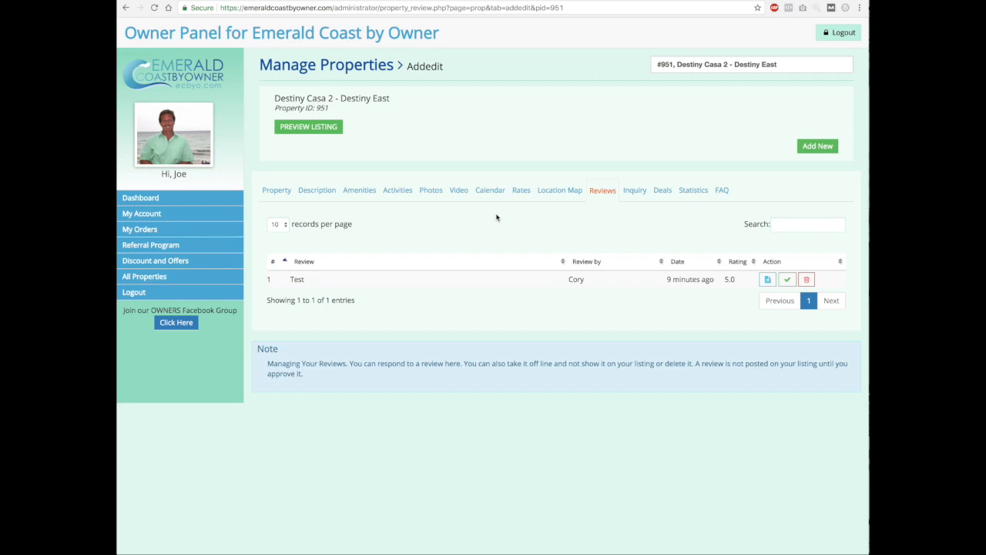
pyautogui.moveTo(617, 216)
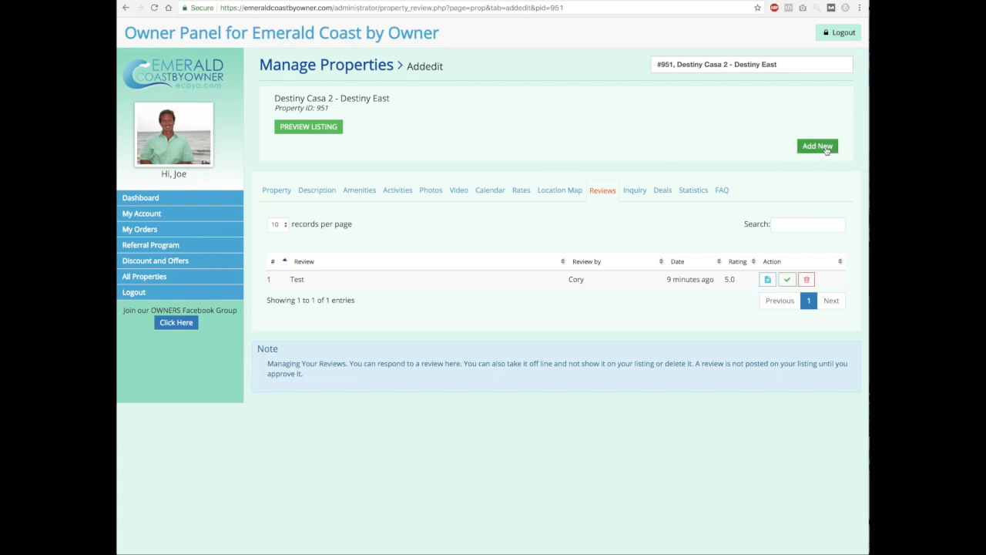
# Step: Start a new review for guest 'cory' with stay date 08/08/2017 and title 'test'
pyautogui.click(817, 145)
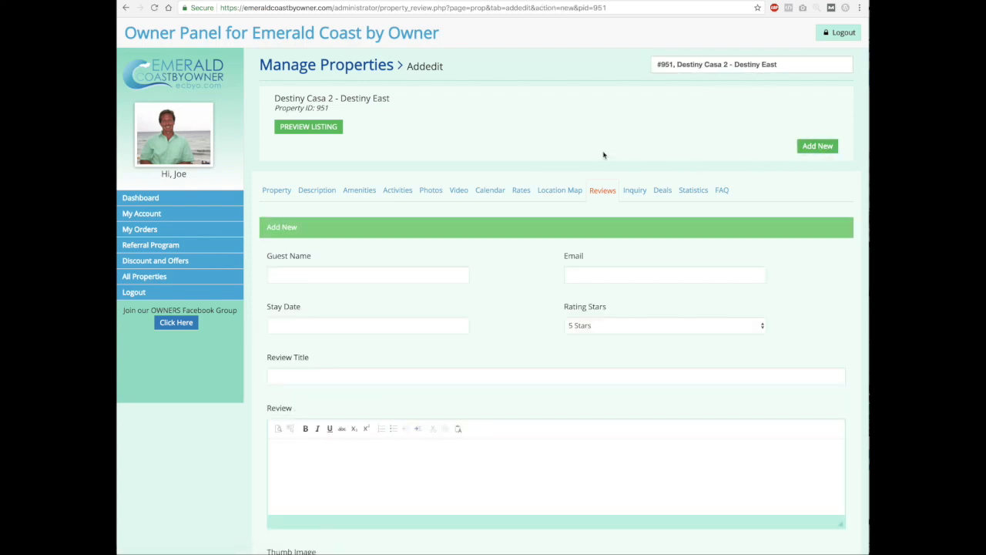
pyautogui.moveTo(548, 243)
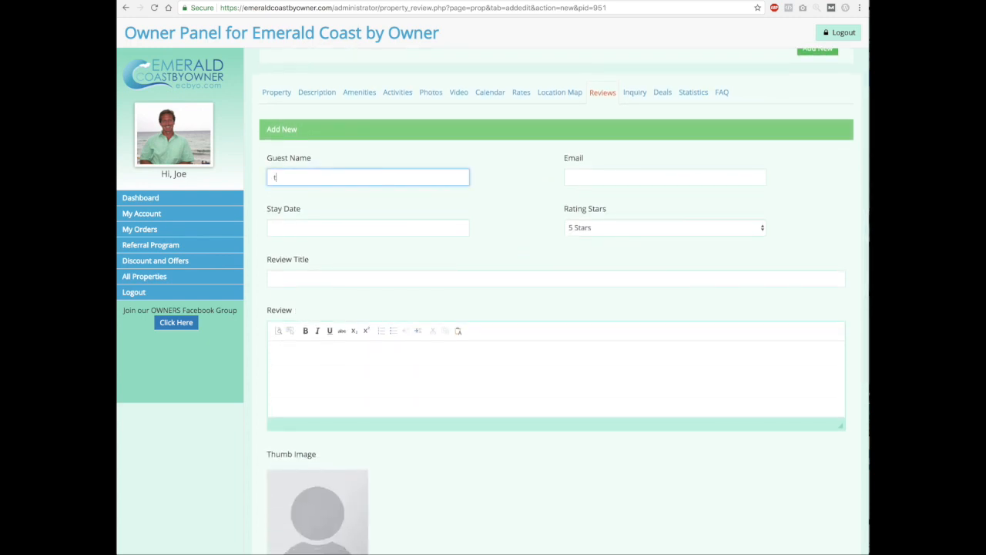
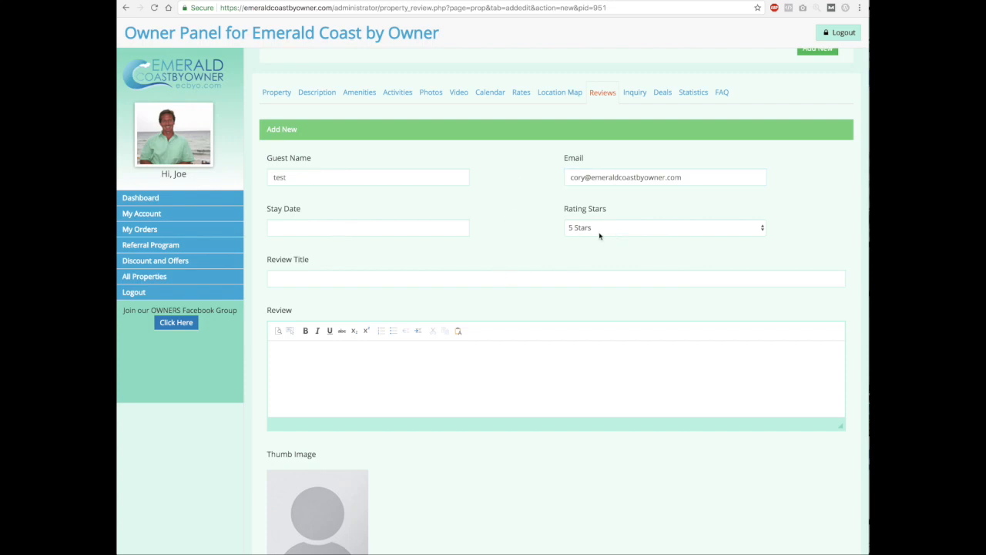
pyautogui.write('08/08/2017')
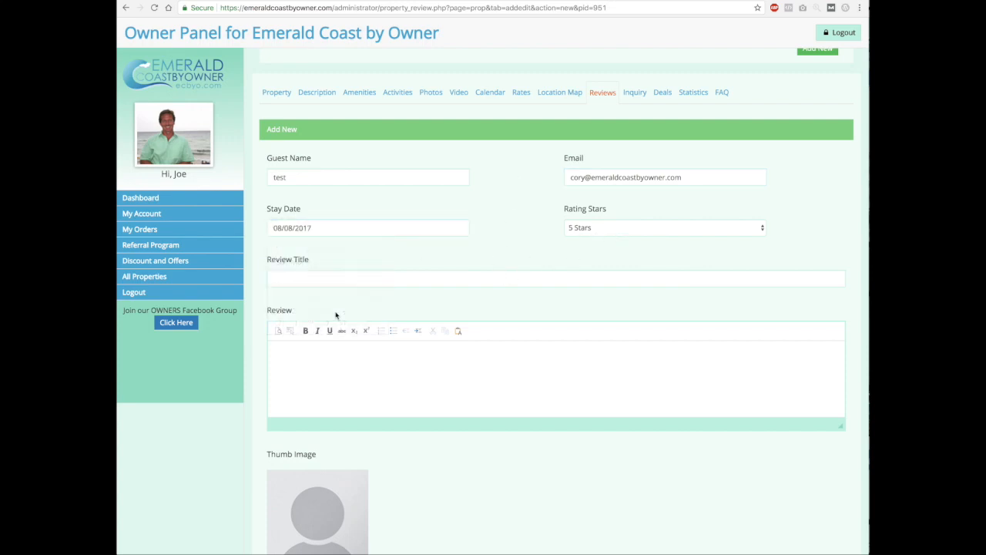
pyautogui.write('t')
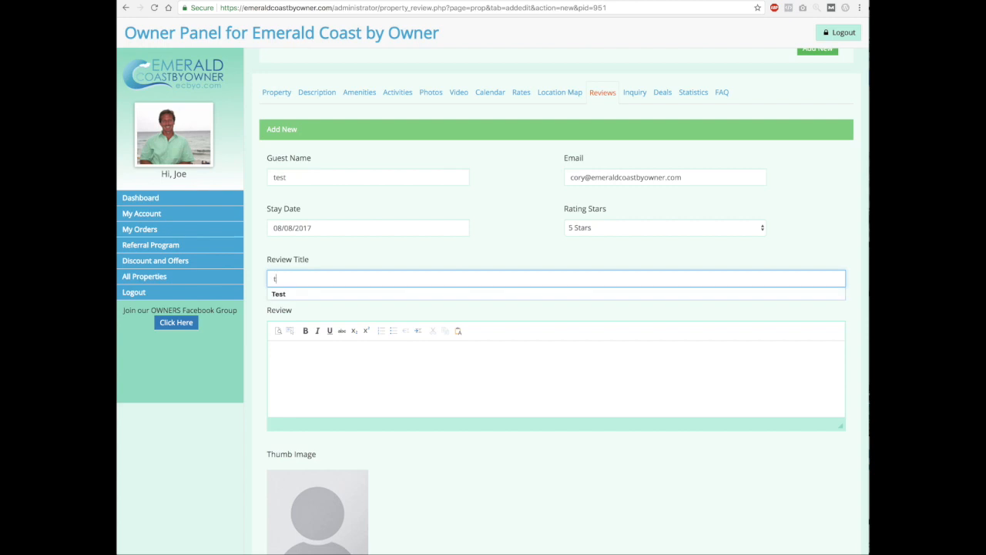
pyautogui.write('test')
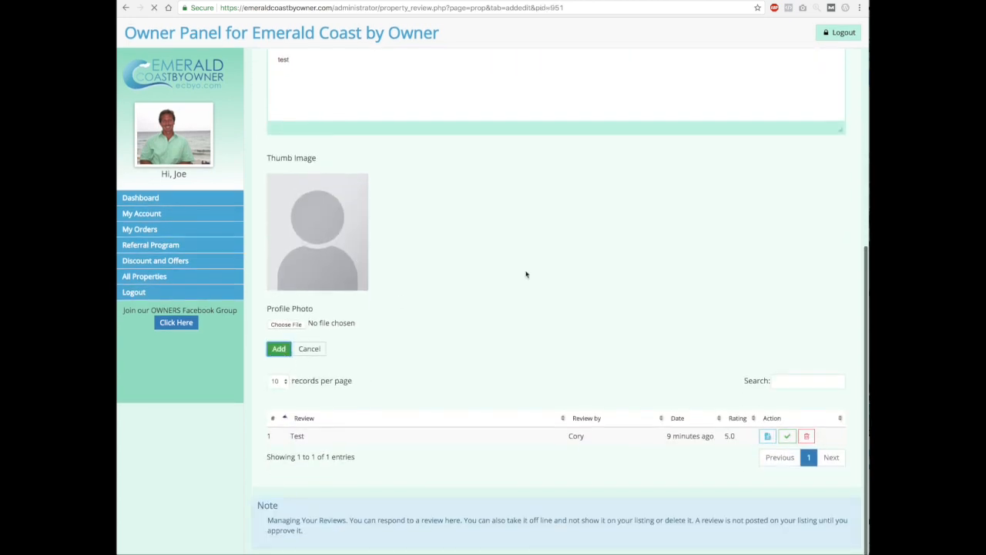
# Step: Save the new review and approve it so it is active beside the existing one
pyautogui.click(277, 348)
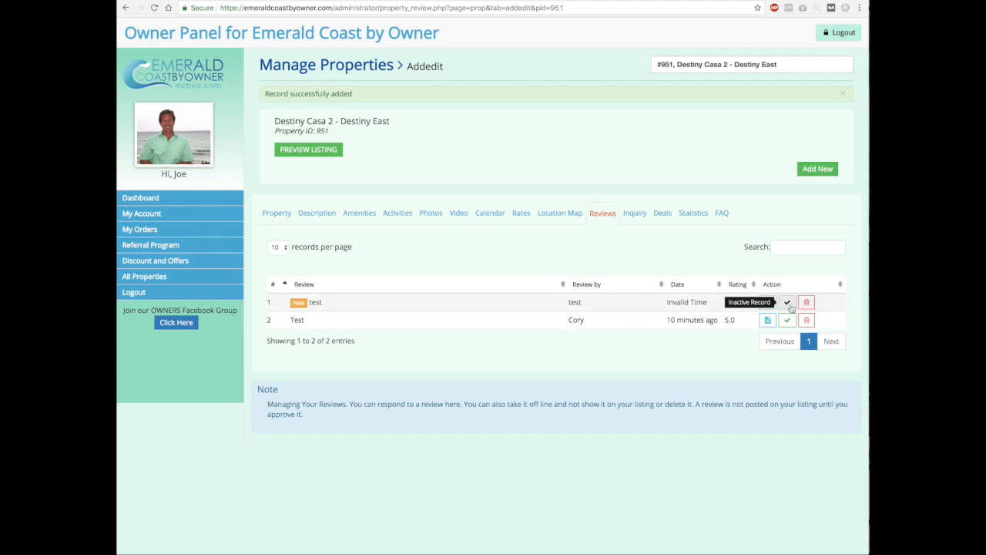
pyautogui.click(786, 302)
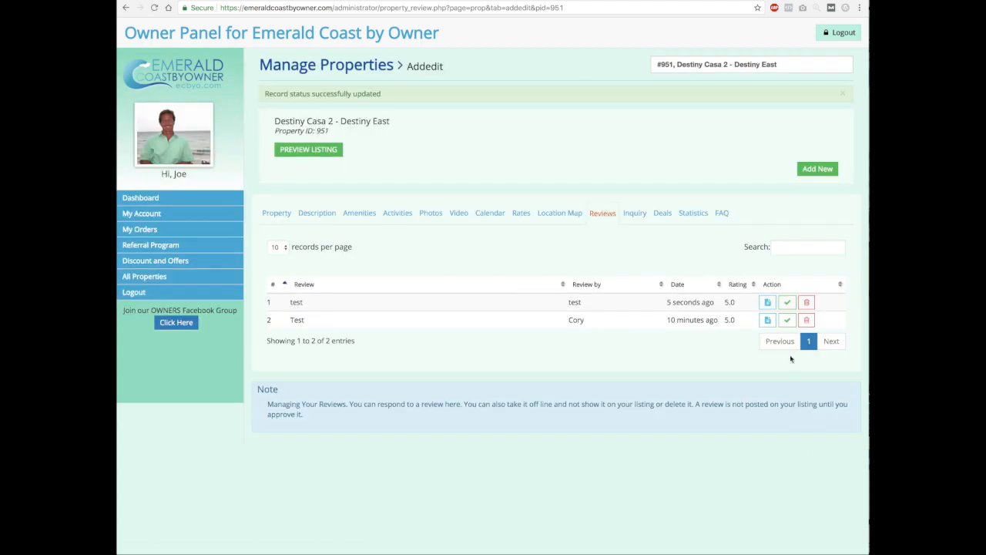
pyautogui.click(785, 300)
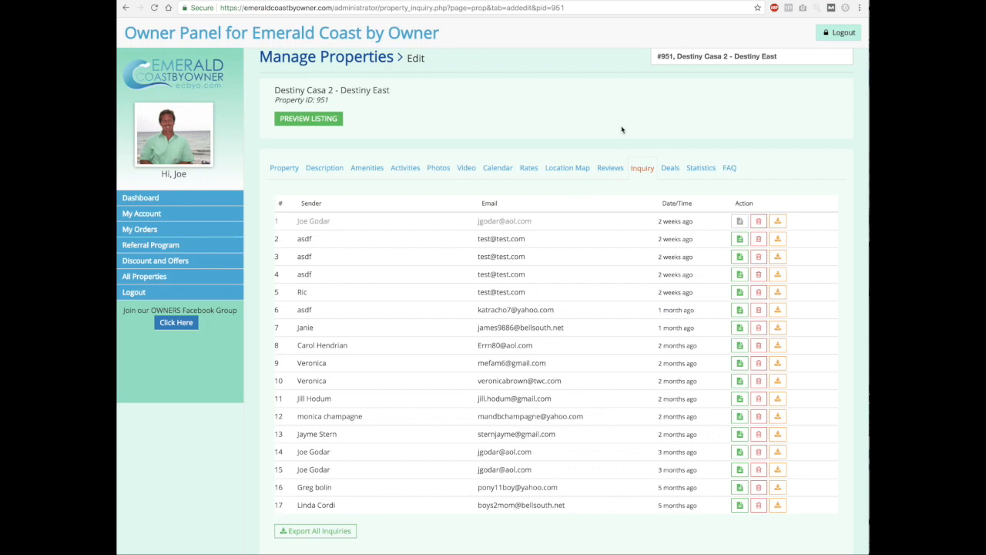
pyautogui.moveTo(672, 159)
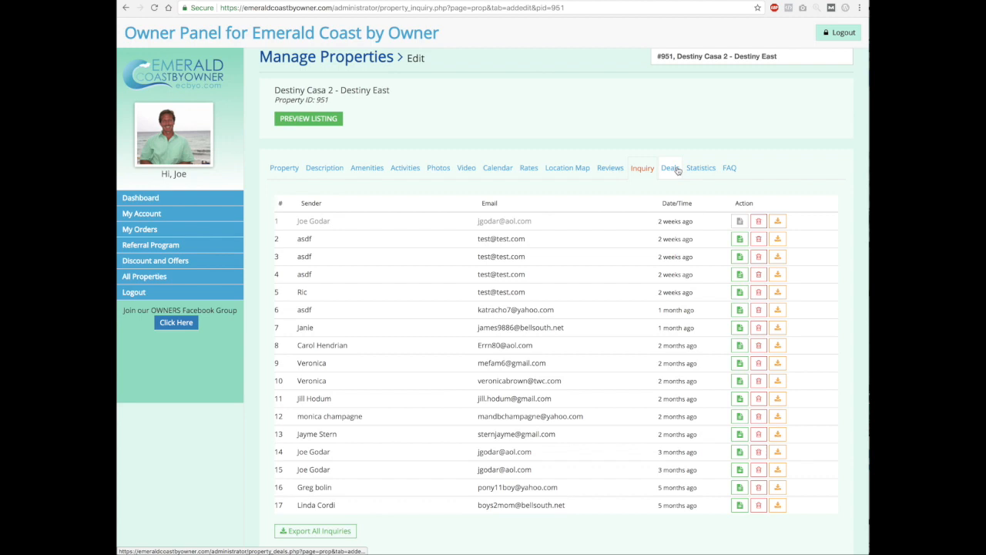
# Step: Show Destiny Casa 2's Deals list, currently empty
pyautogui.click(669, 167)
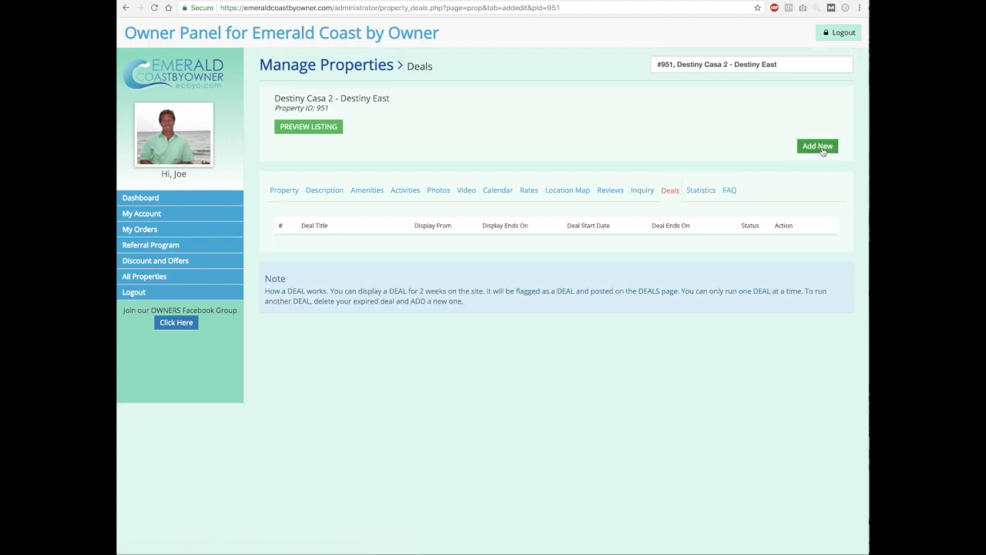
# Step: Start a 'Winter special' deal of 100, displayed from August 11, 2017
pyautogui.click(817, 145)
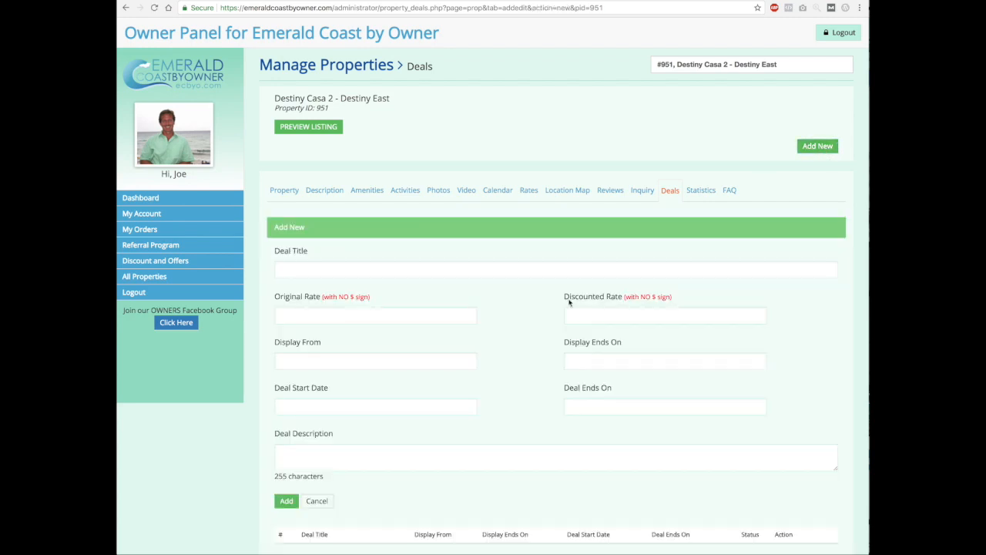
pyautogui.write('Wi')
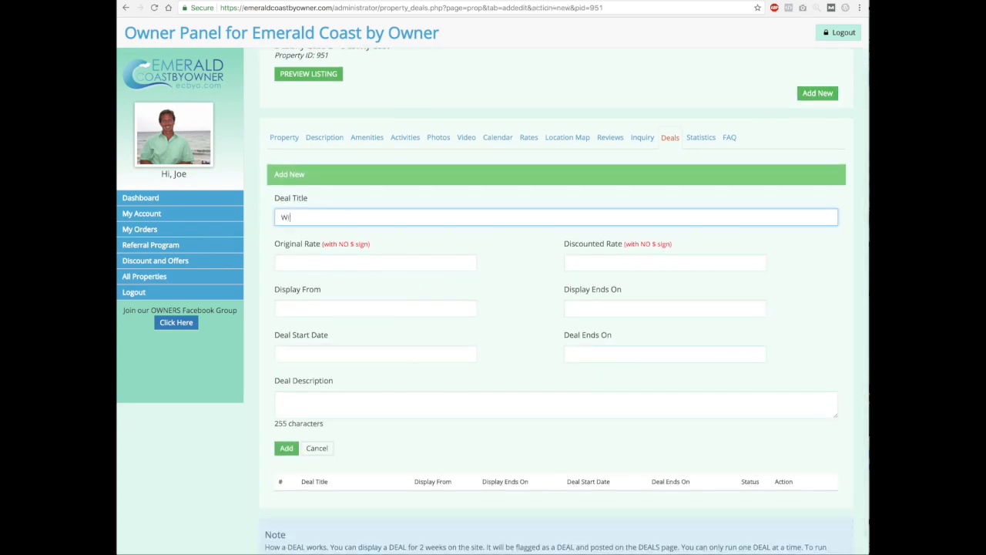
pyautogui.write('Winter special')
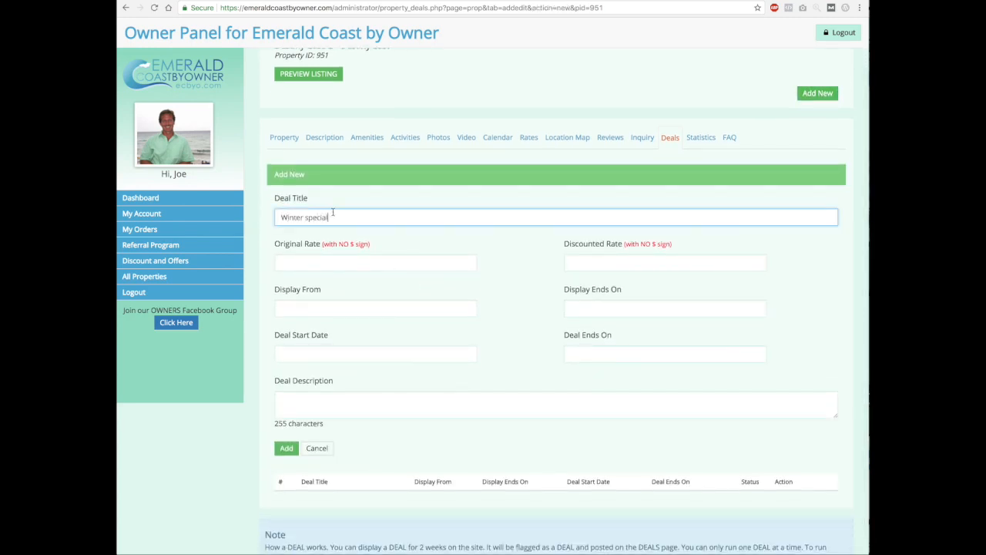
pyautogui.write('1')
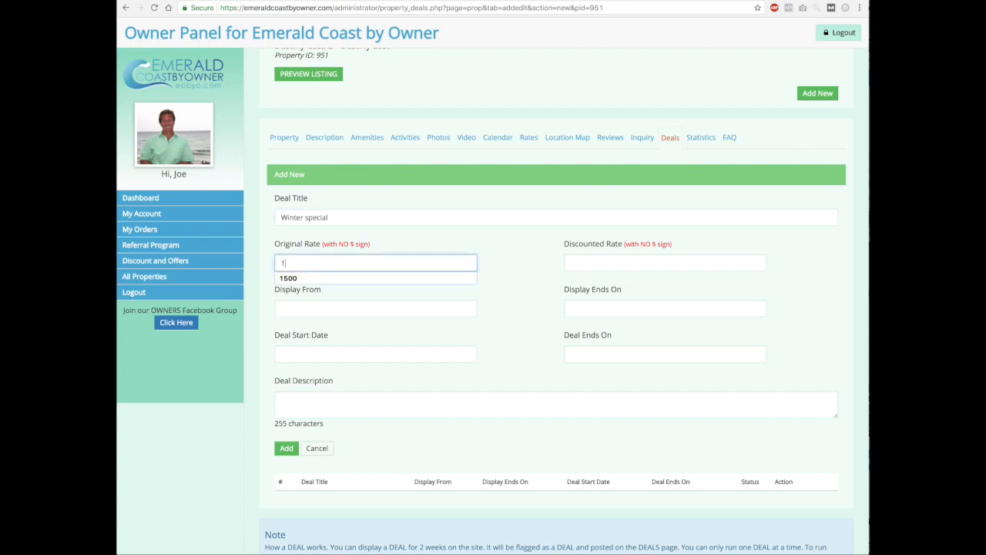
pyautogui.write('100')
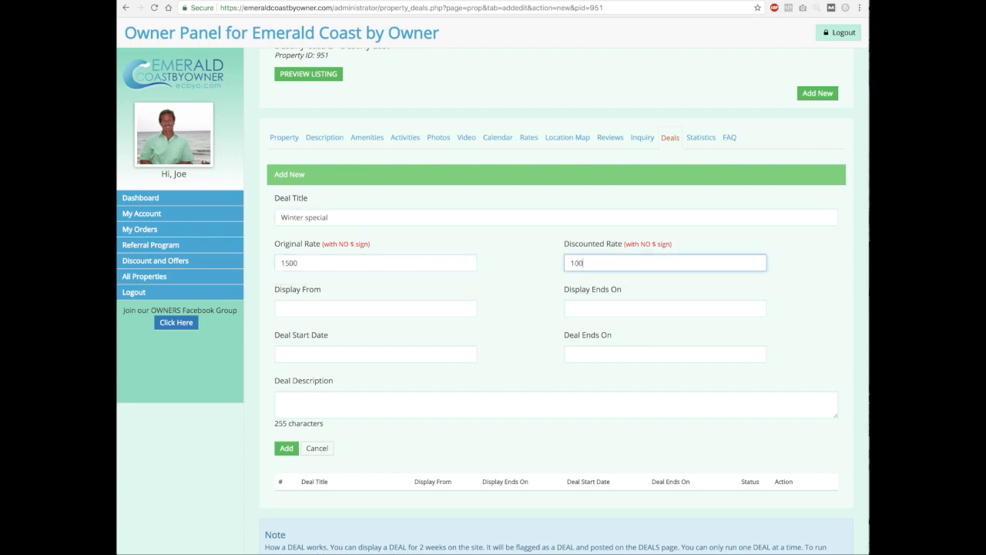
pyautogui.click(376, 308)
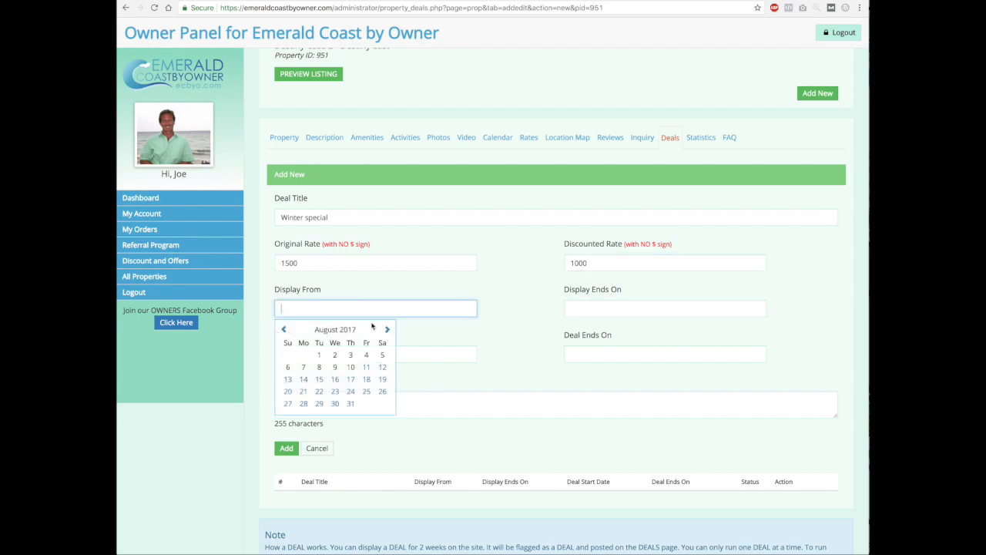
pyautogui.moveTo(496, 310)
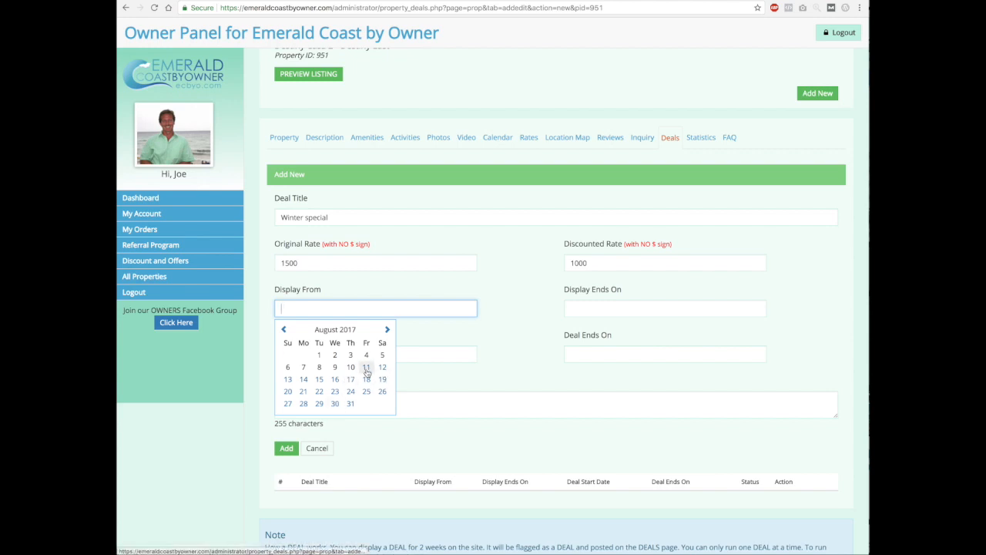
pyautogui.click(366, 367)
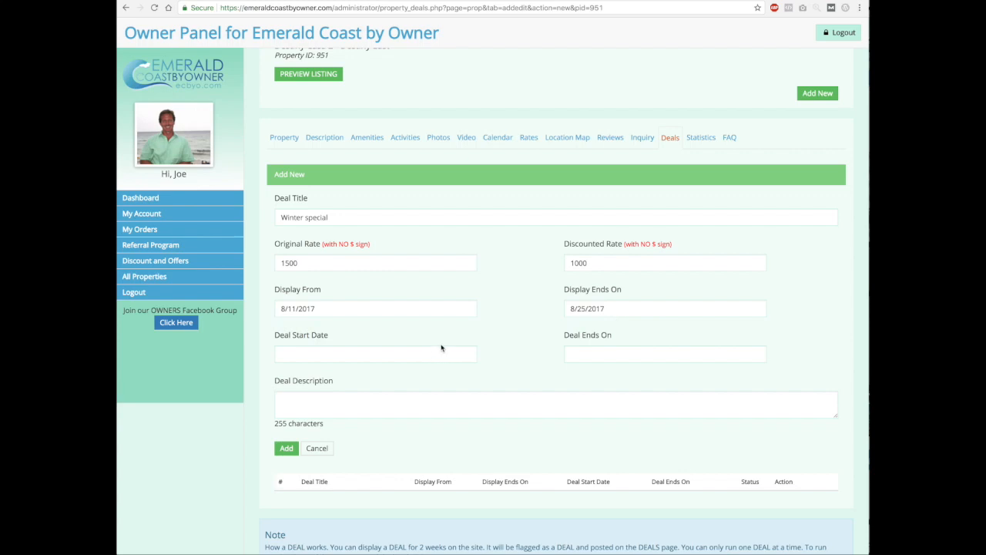
# Step: Set the deal to run November 1, 2017 to January 31, 2018 with description 'Deal test' and save it
pyautogui.click(376, 353)
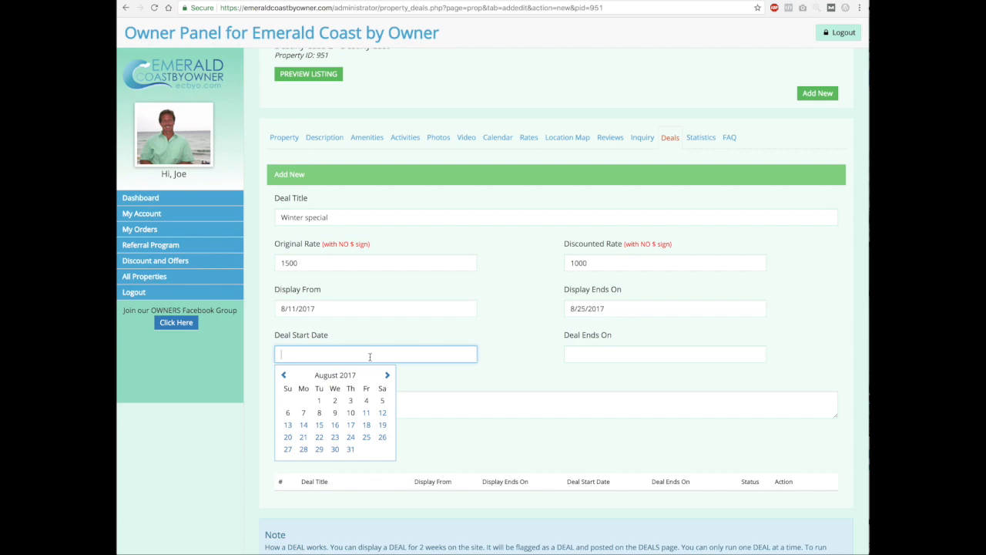
pyautogui.click(389, 375)
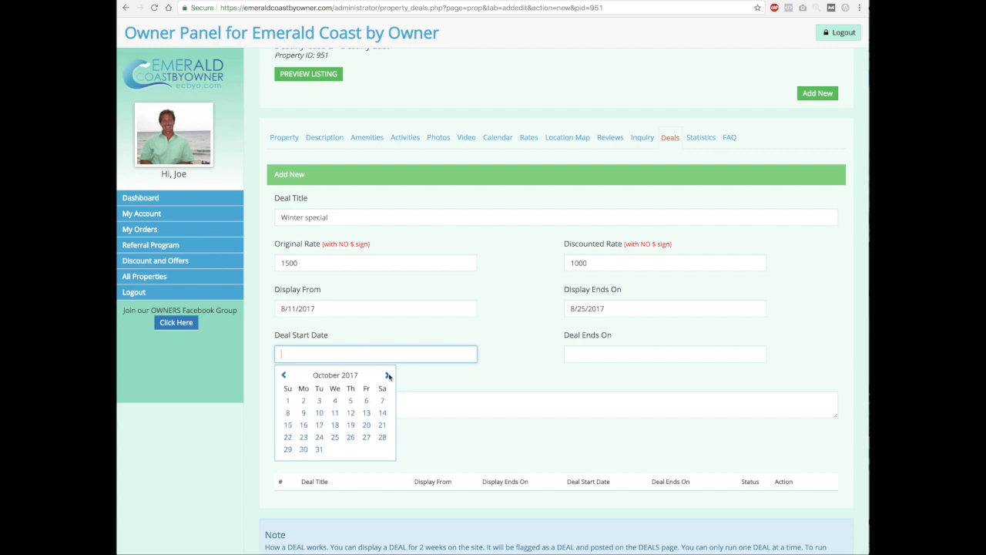
pyautogui.click(386, 376)
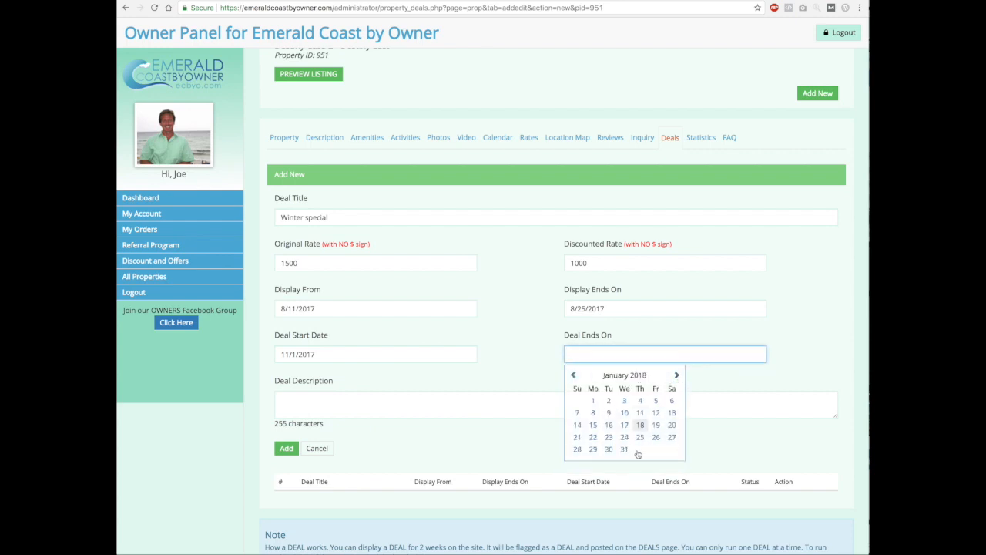
pyautogui.click(624, 449)
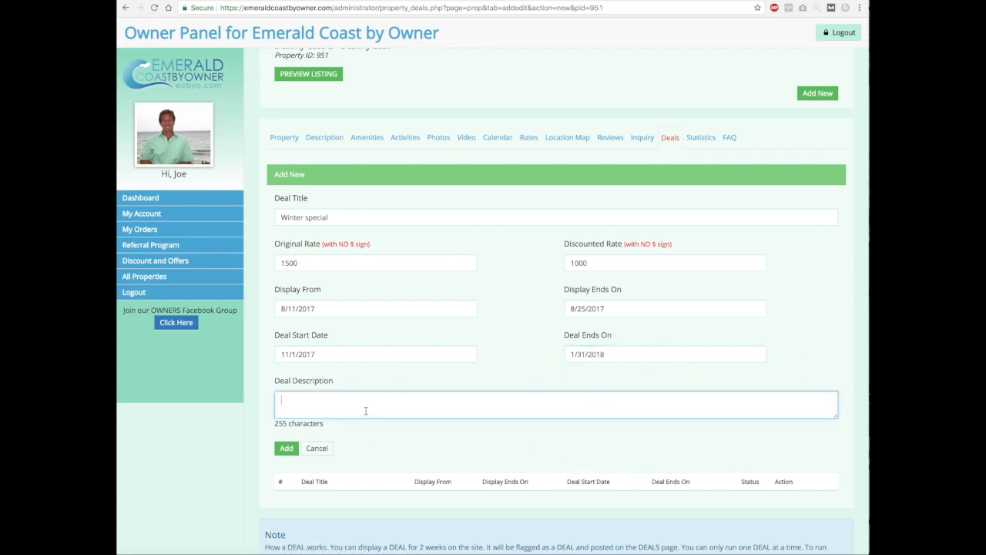
pyautogui.write('Deal test')
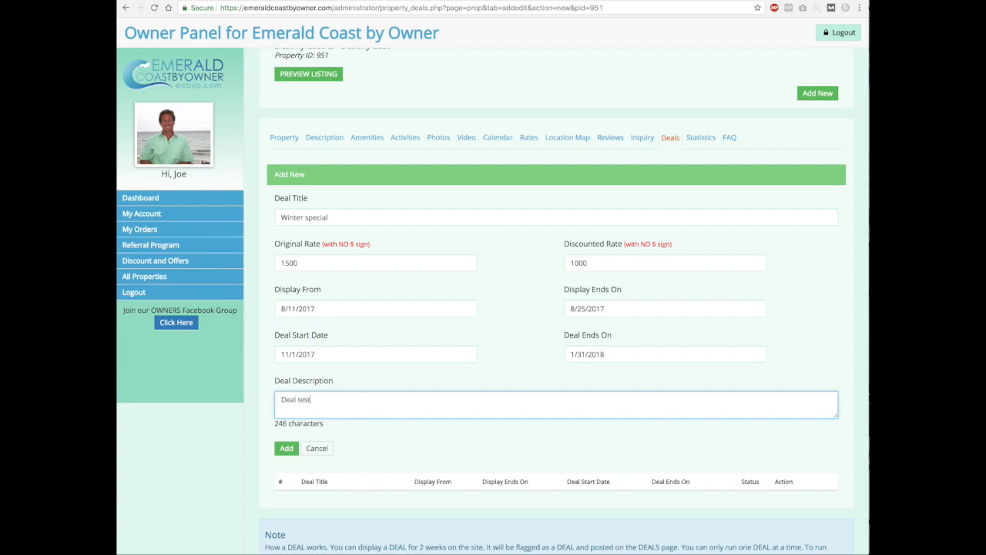
pyautogui.click(287, 447)
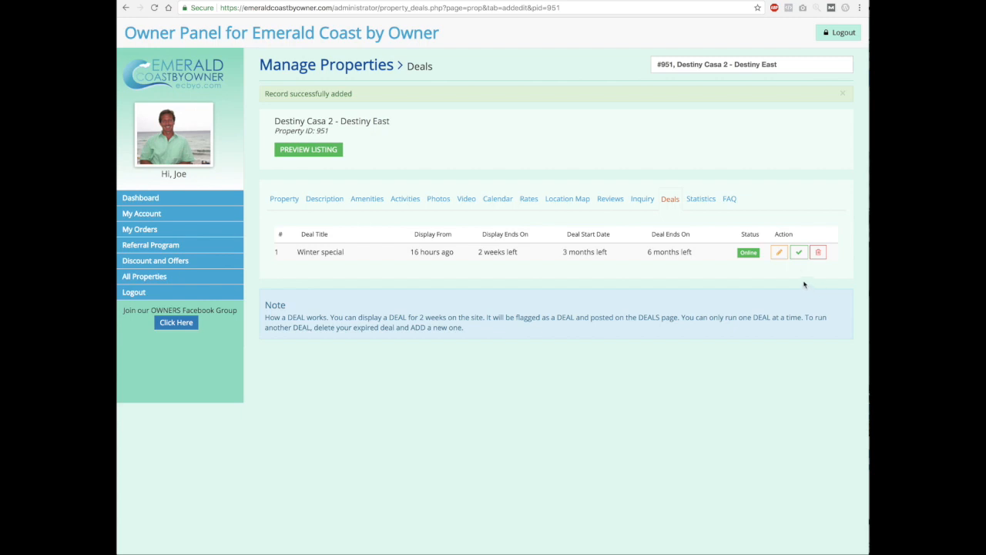
# Step: Confirm the Winter special deal's status update so it shows as online
pyautogui.click(798, 253)
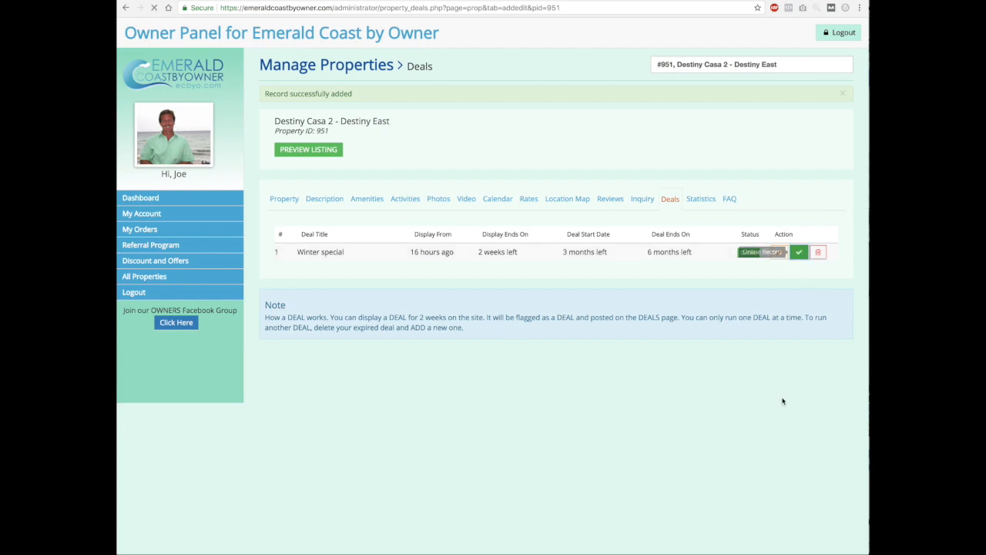
pyautogui.click(798, 253)
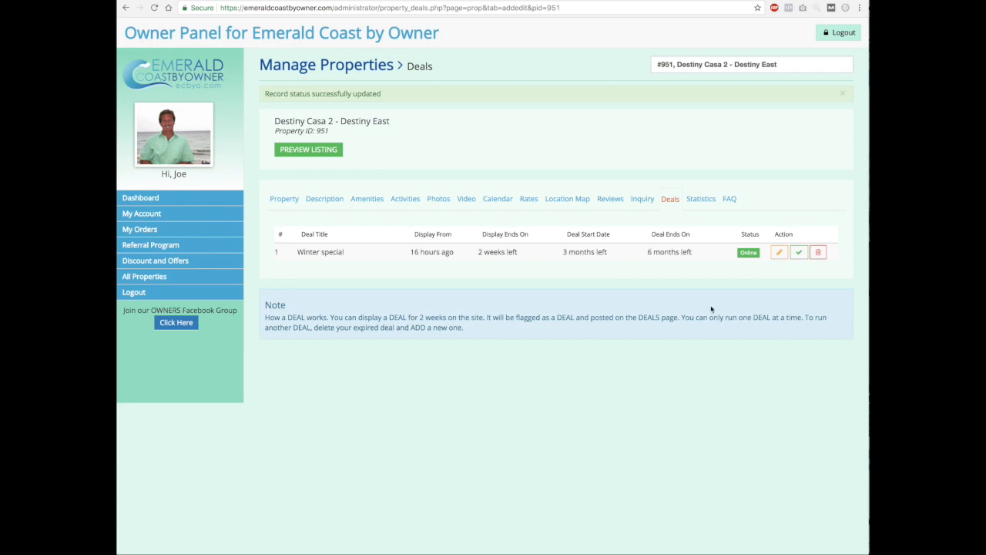
pyautogui.moveTo(671, 194)
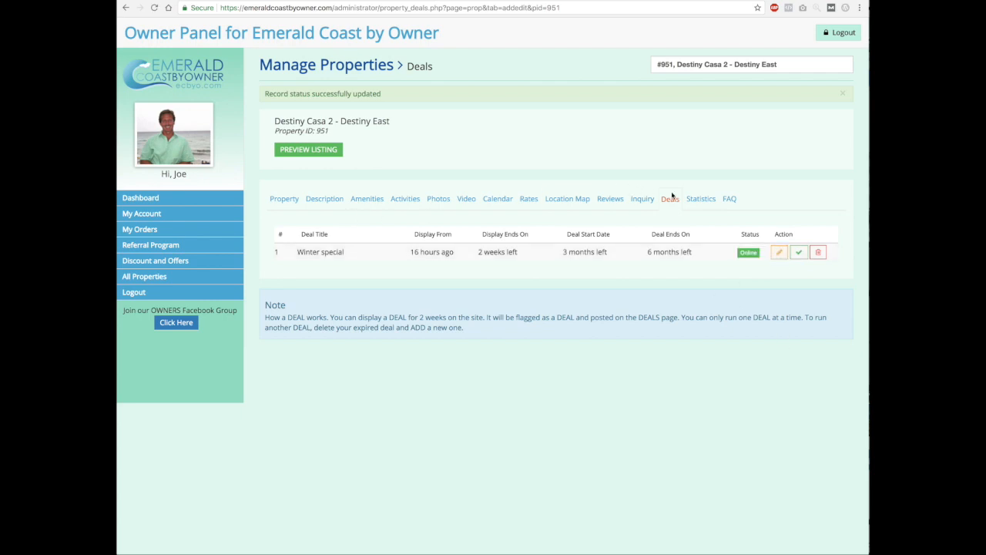
# Step: Review Destiny Casa 2's statistics showing an 80/100 property ranking score
pyautogui.click(700, 197)
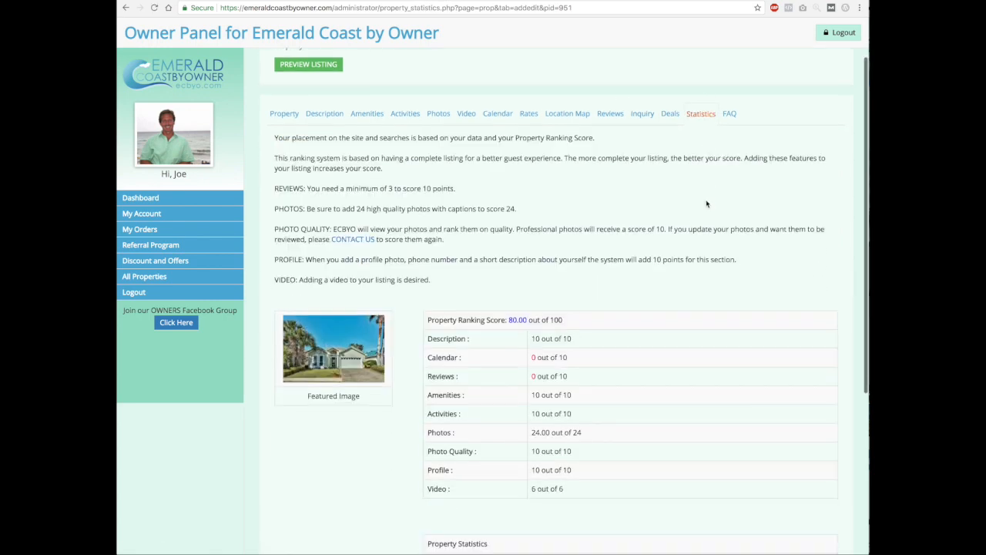
pyautogui.scroll(-3)
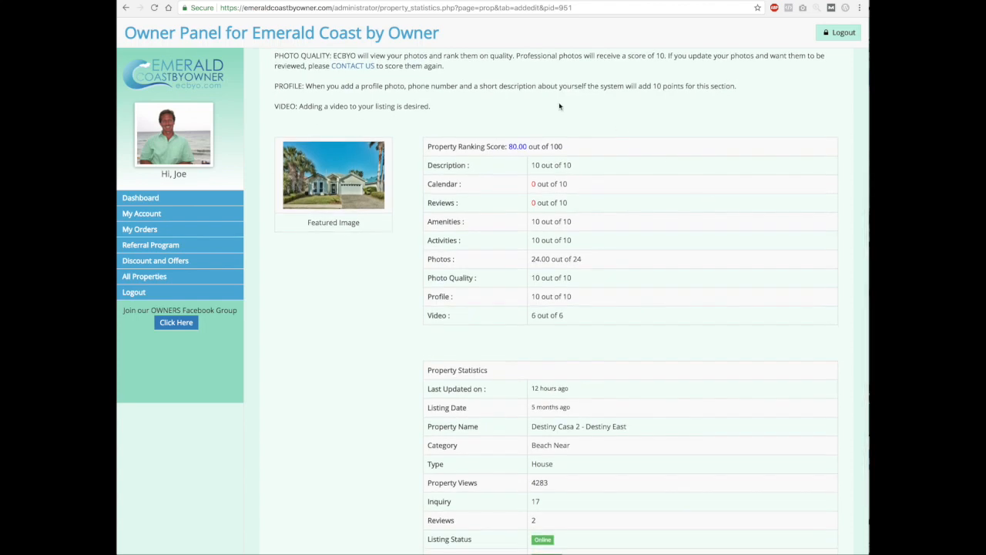
pyautogui.moveTo(572, 142)
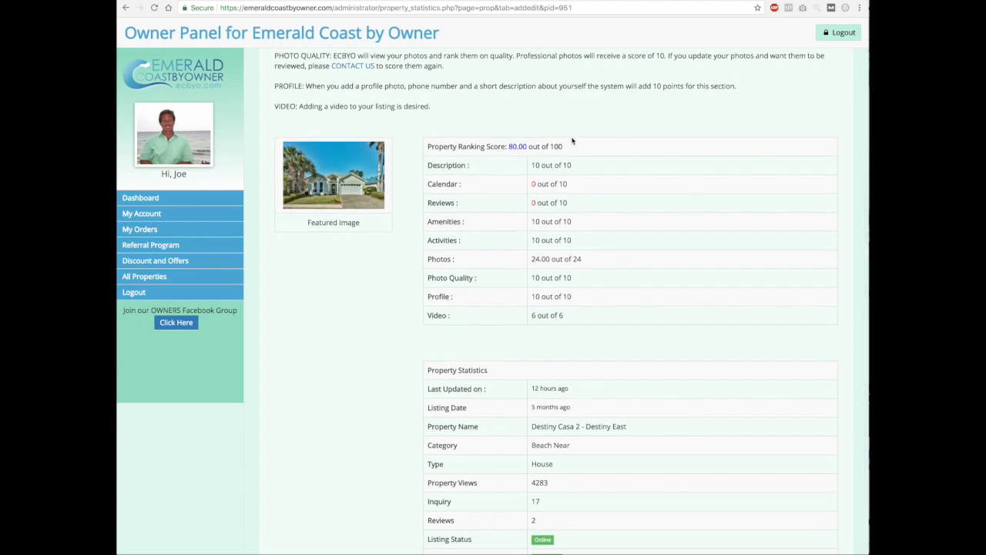
pyautogui.moveTo(593, 147)
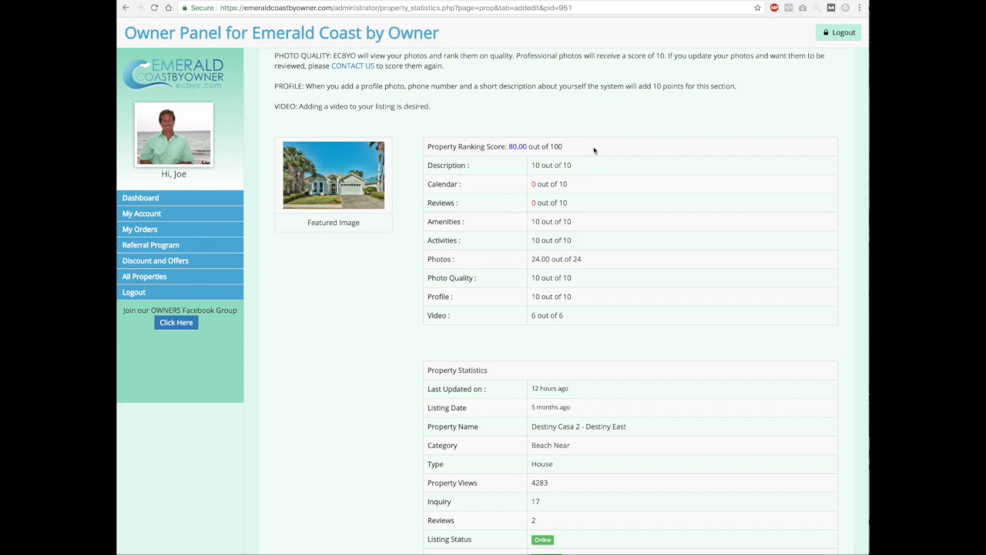
pyautogui.moveTo(605, 147)
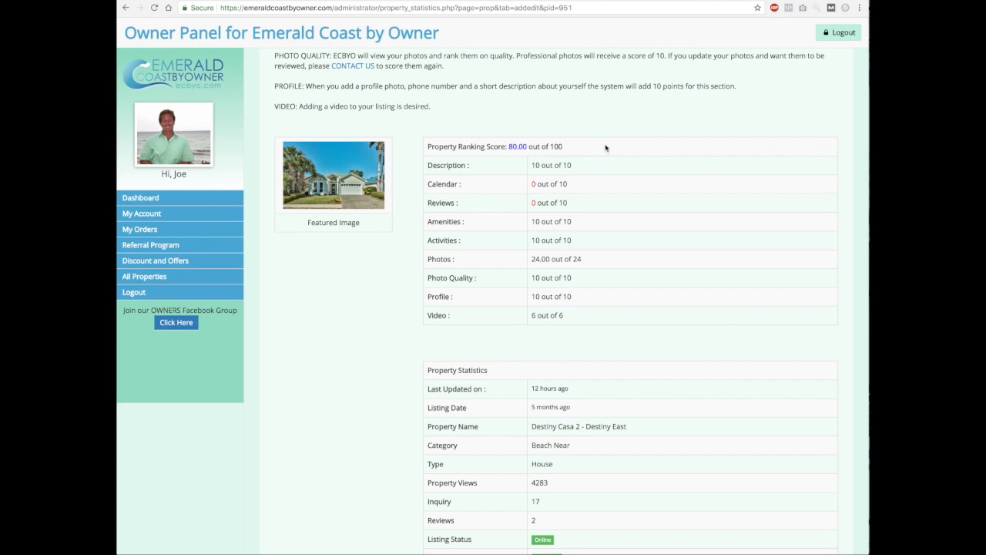
pyautogui.moveTo(444, 193)
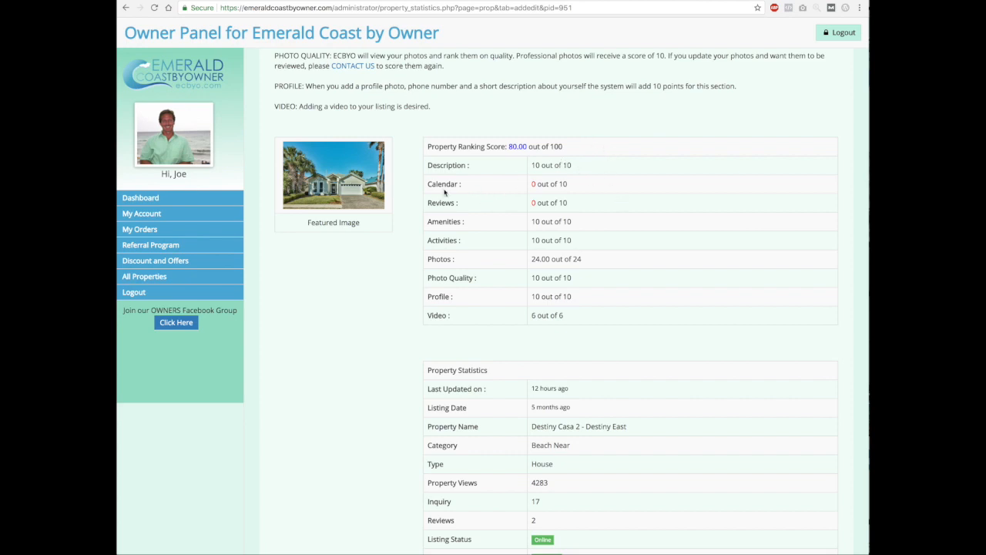
pyautogui.moveTo(587, 234)
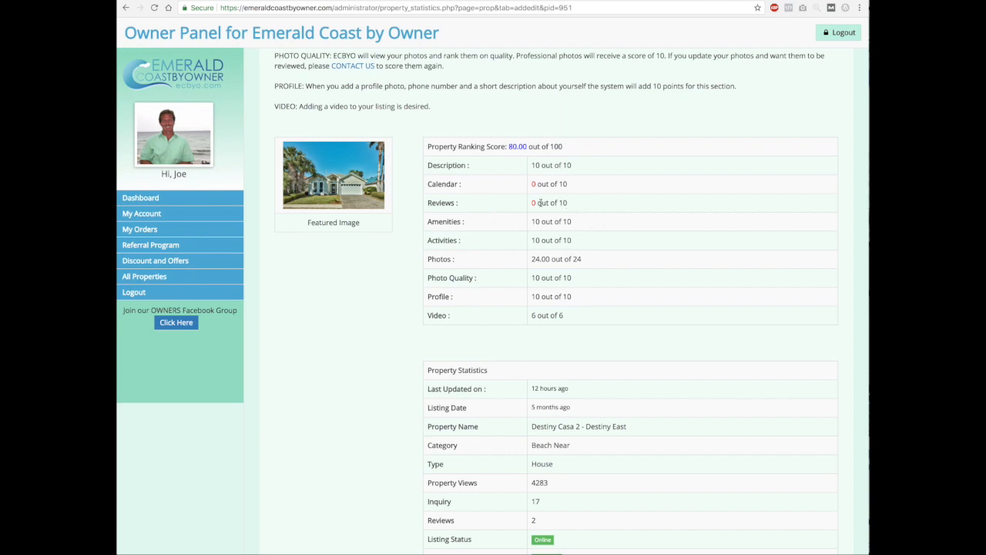
pyautogui.moveTo(665, 234)
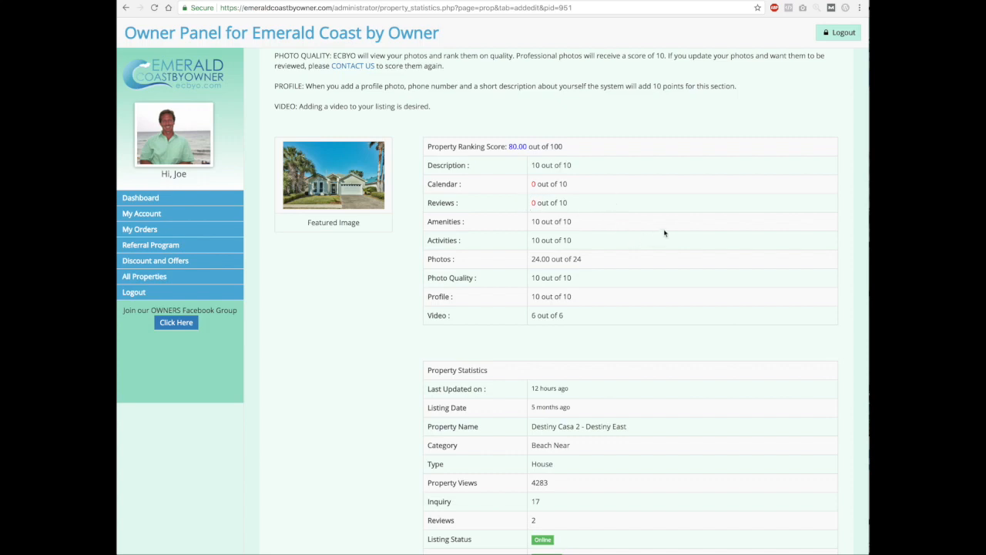
pyautogui.moveTo(599, 259)
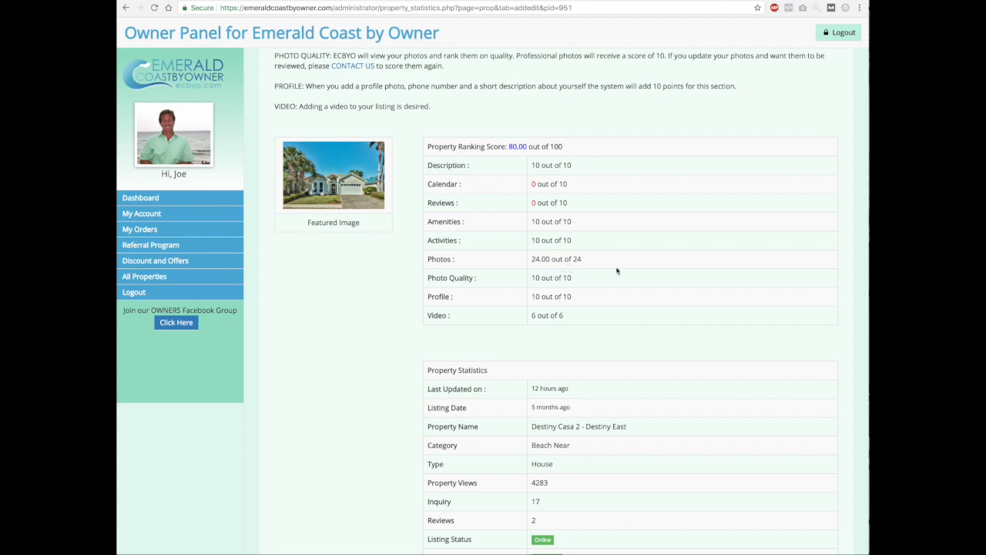
pyautogui.moveTo(617, 283)
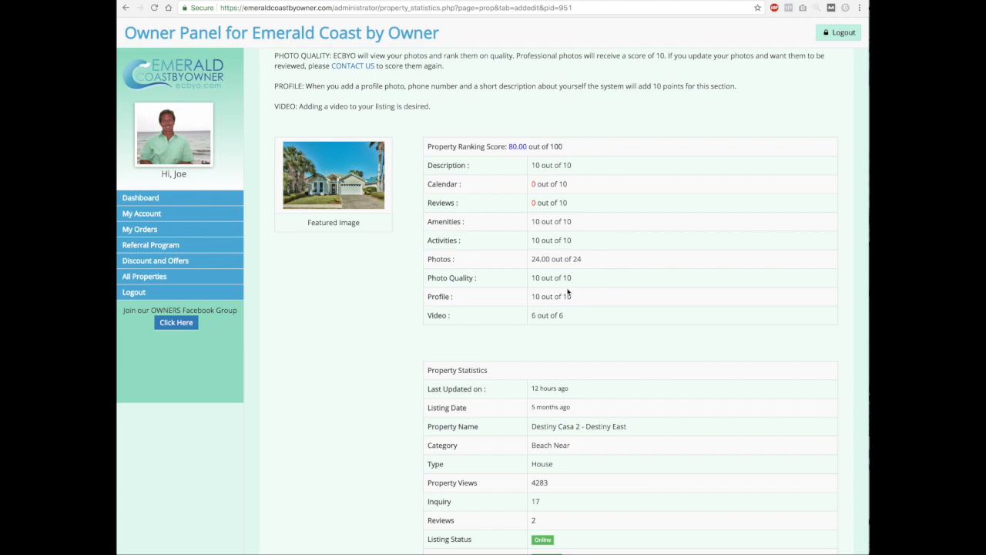
pyautogui.moveTo(592, 301)
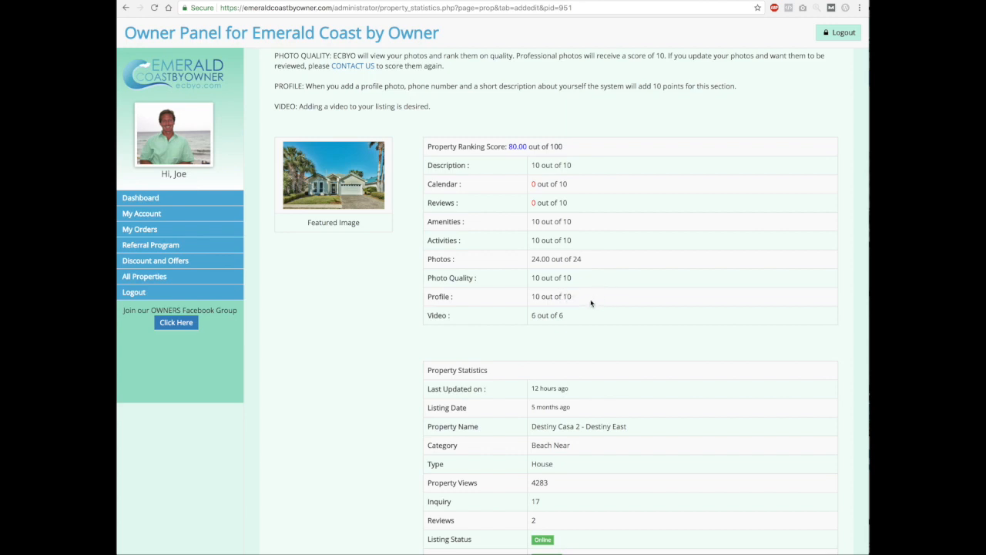
pyautogui.scroll(-3)
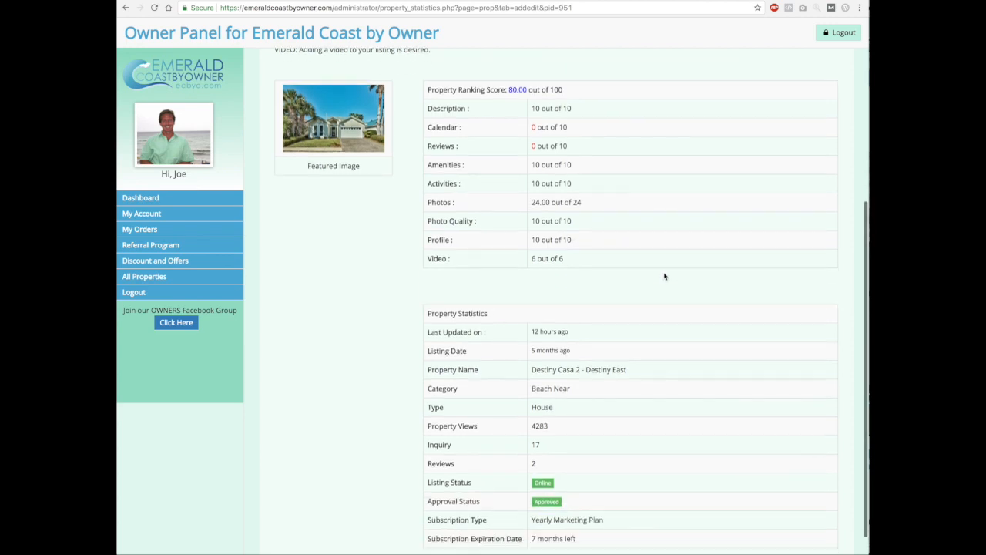
pyautogui.scroll(-3)
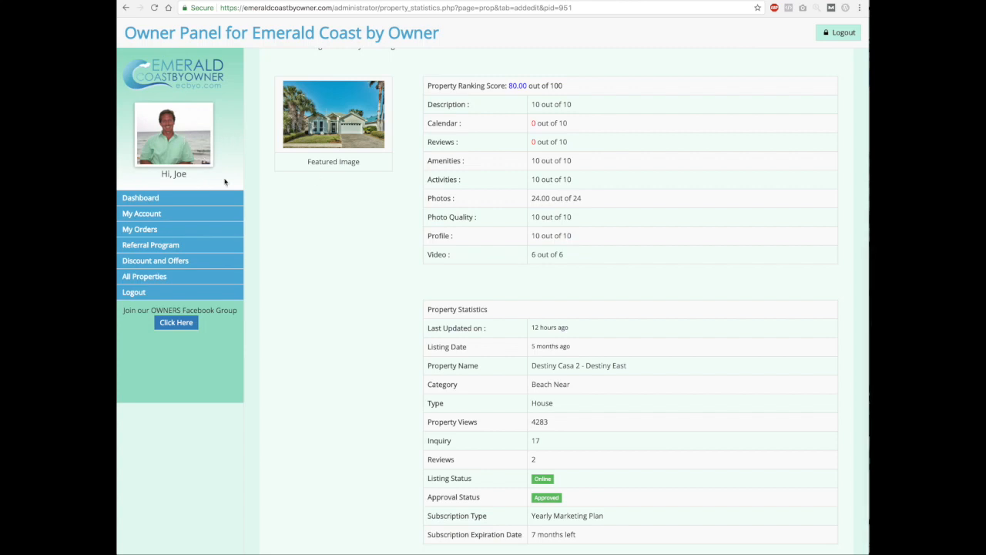
pyautogui.moveTo(610, 250)
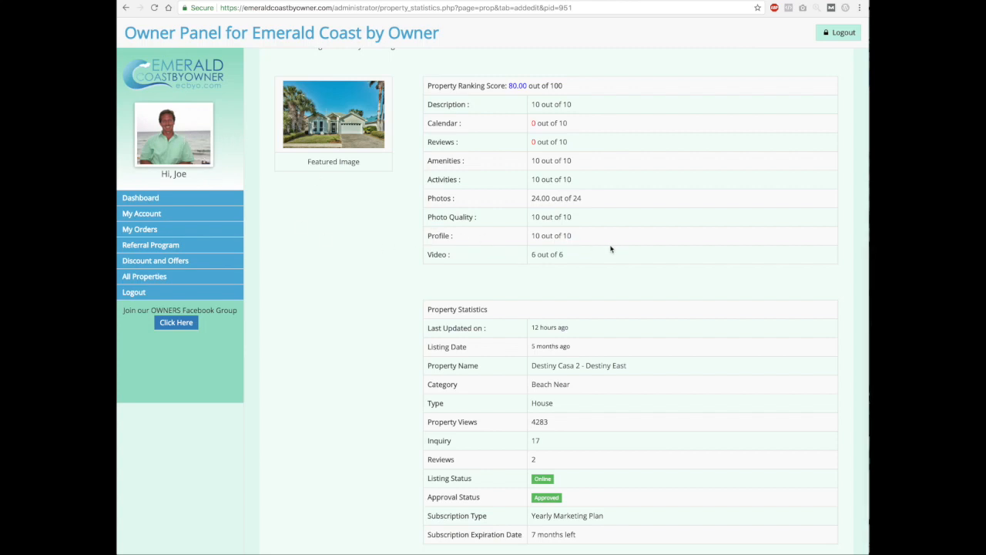
pyautogui.moveTo(627, 284)
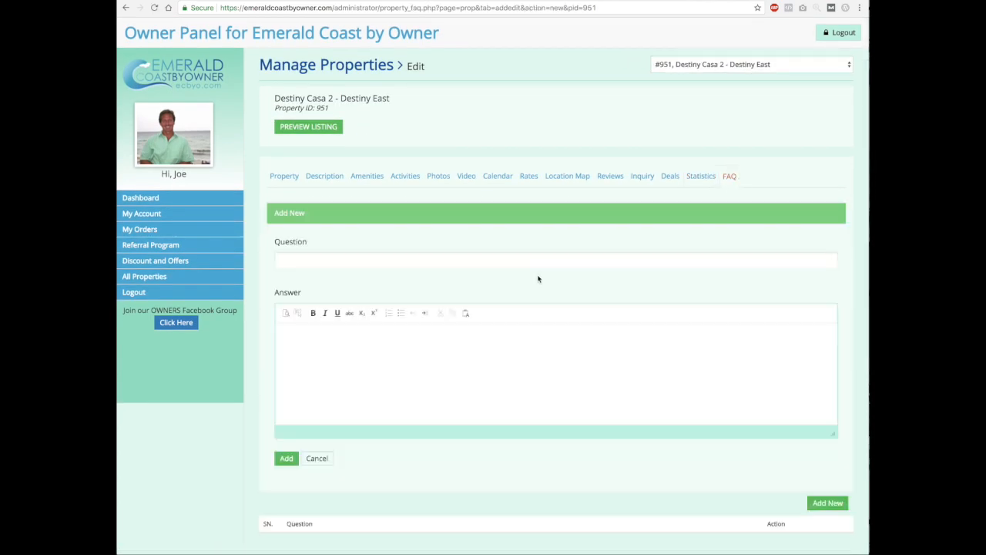
# Step: Show the listing's FAQ section with its empty question-and-answer form
pyautogui.click(287, 457)
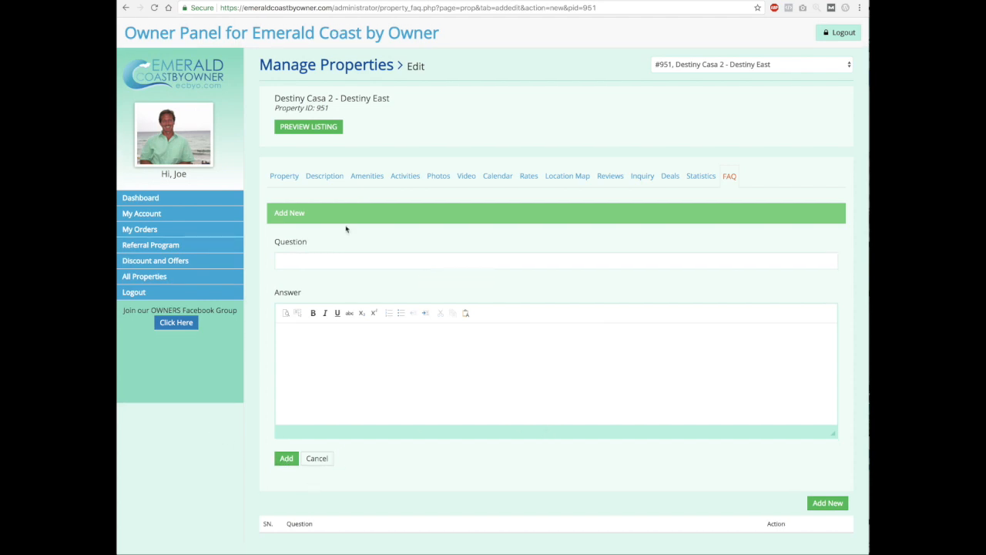
pyautogui.moveTo(672, 151)
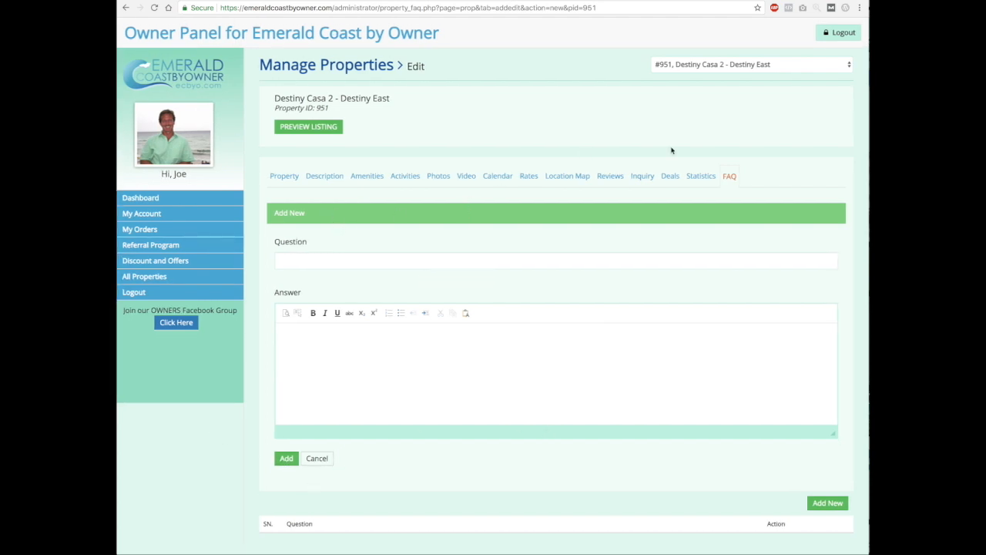